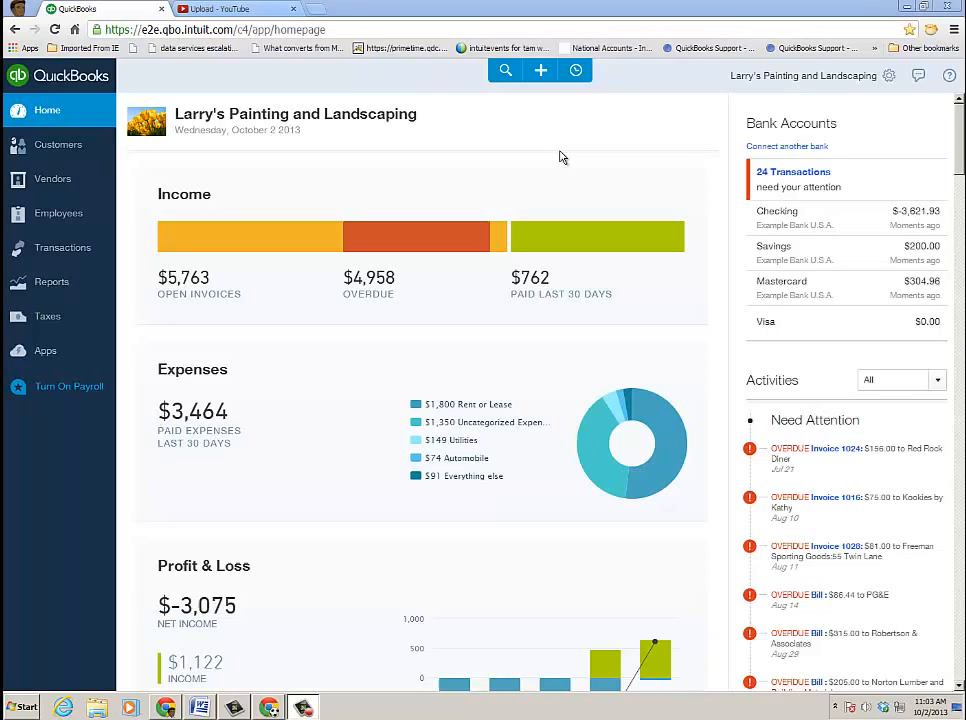
mouse_move(549, 136)
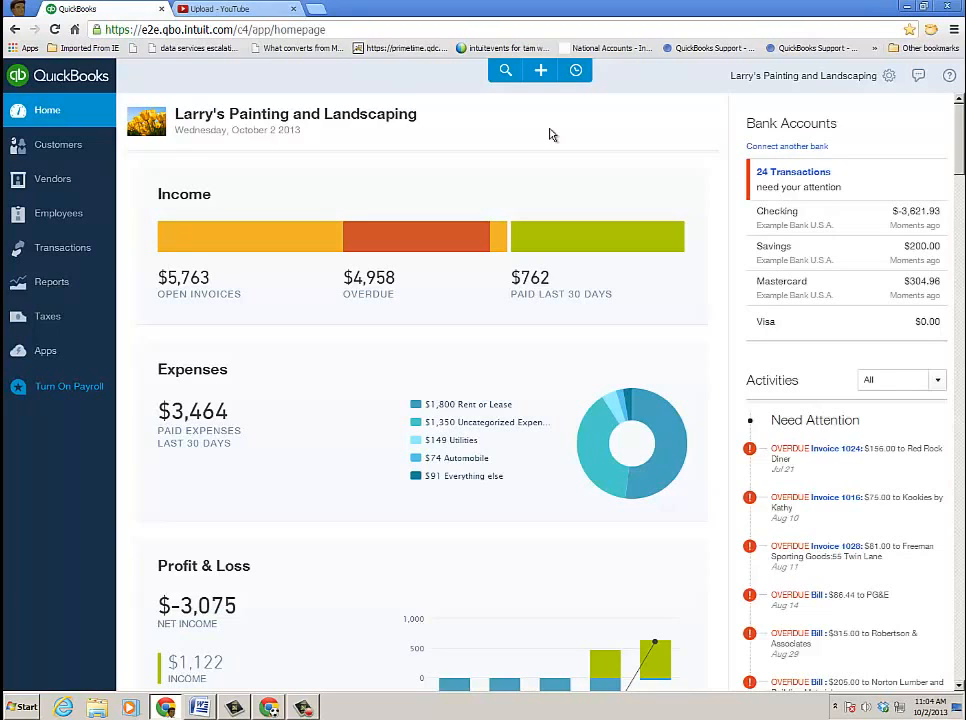
mouse_move(249, 240)
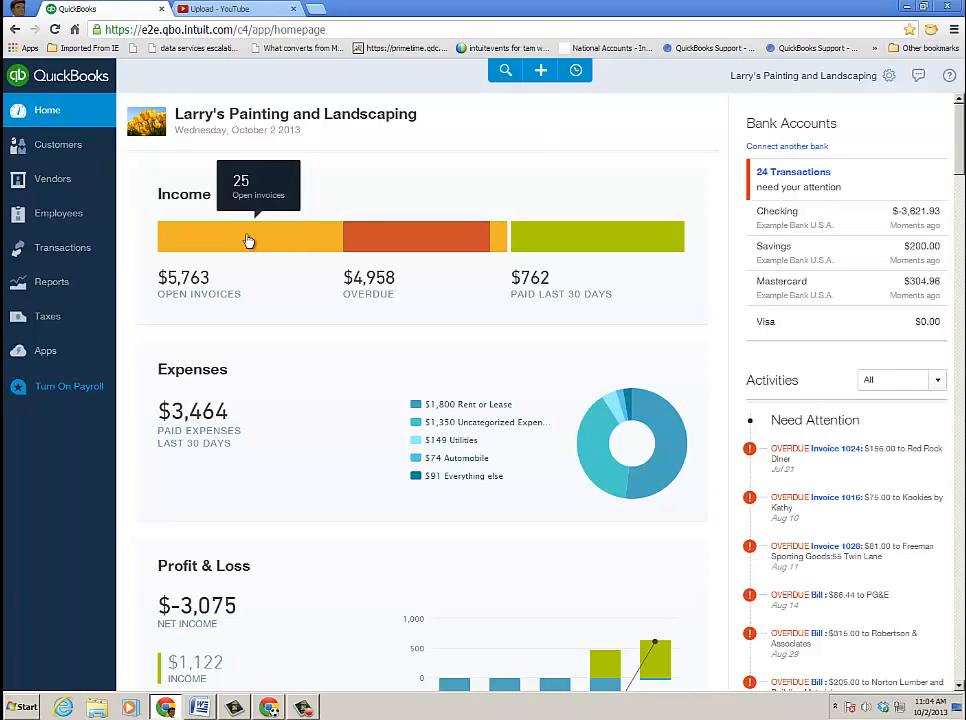
mouse_move(492, 251)
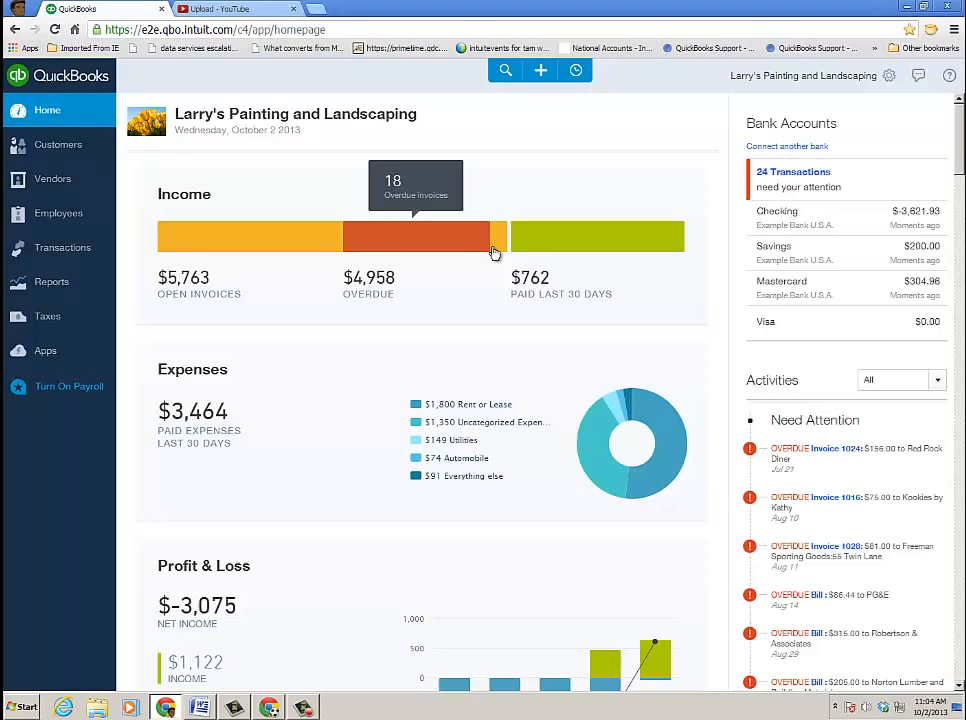
mouse_move(596, 244)
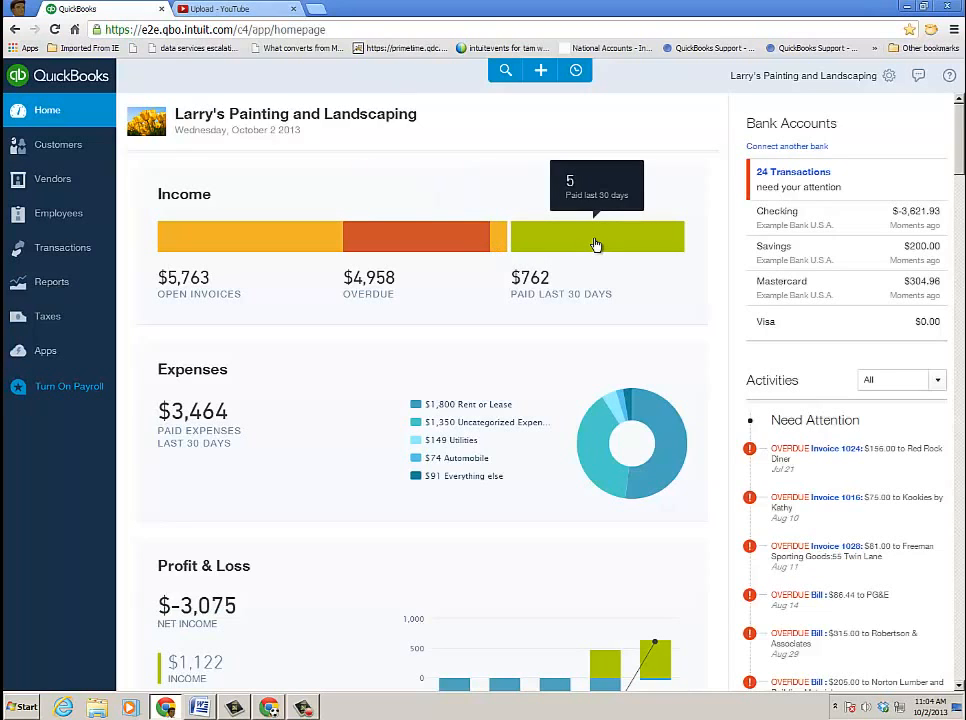
mouse_move(275, 245)
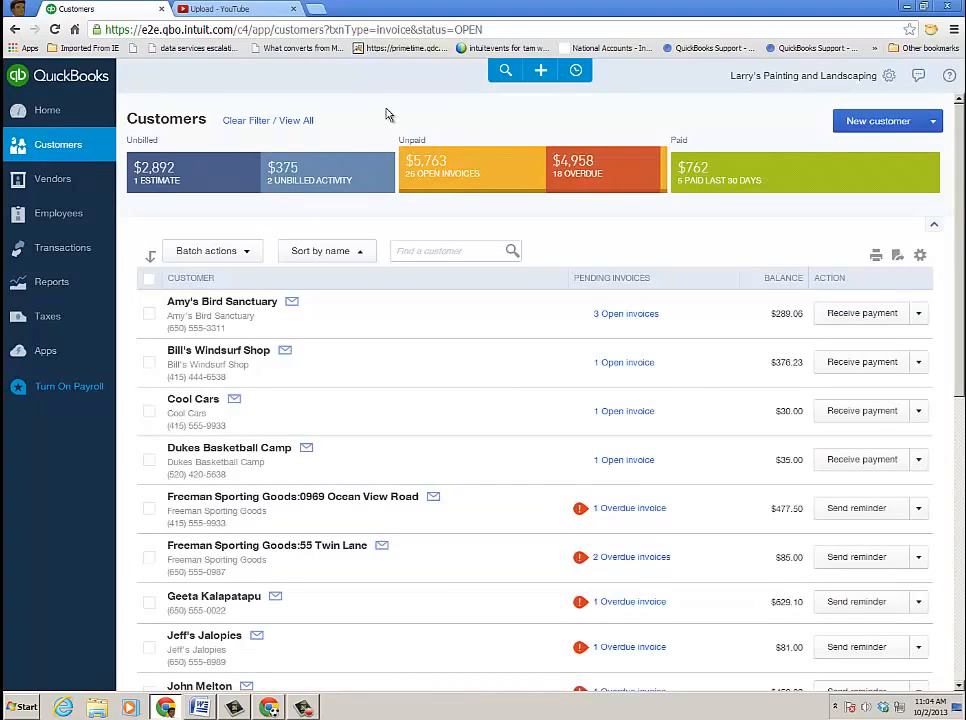
mouse_move(247, 196)
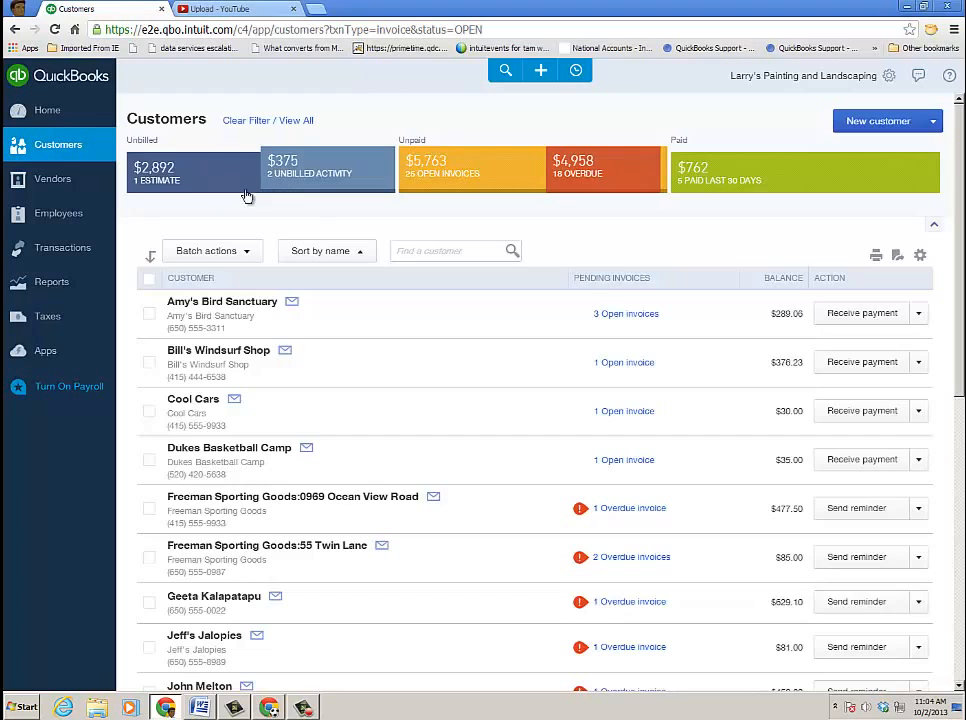
mouse_move(447, 173)
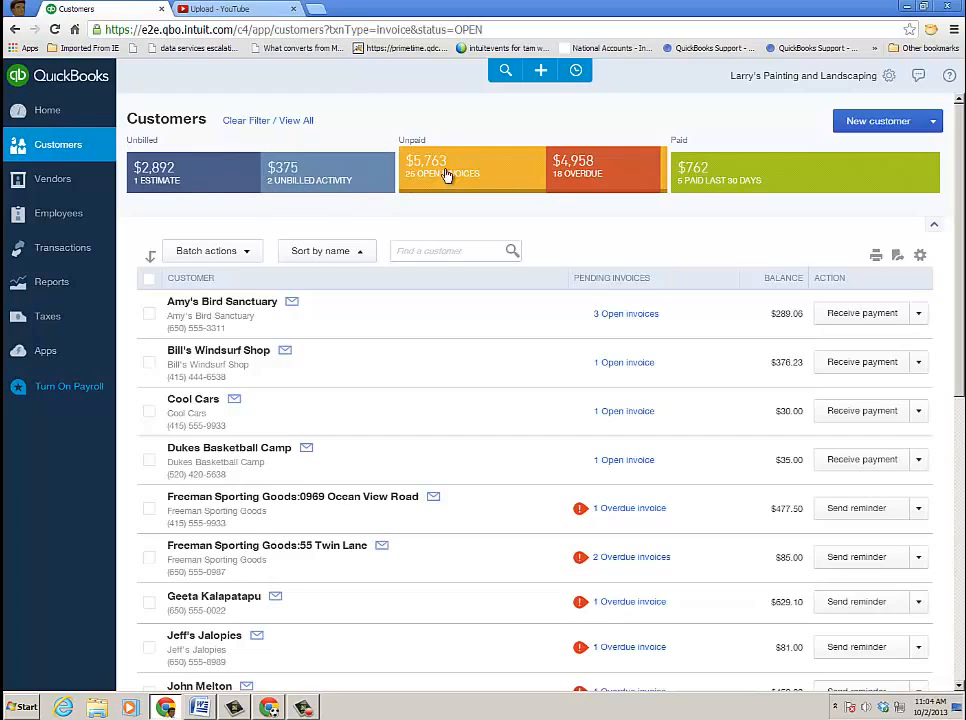
mouse_move(600, 176)
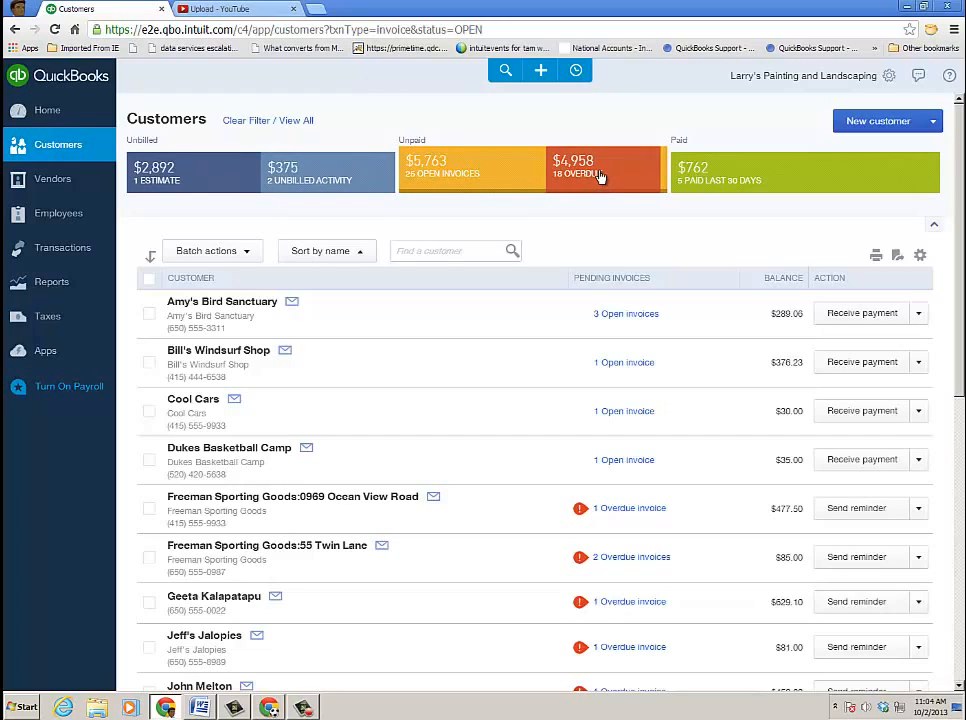
mouse_move(745, 173)
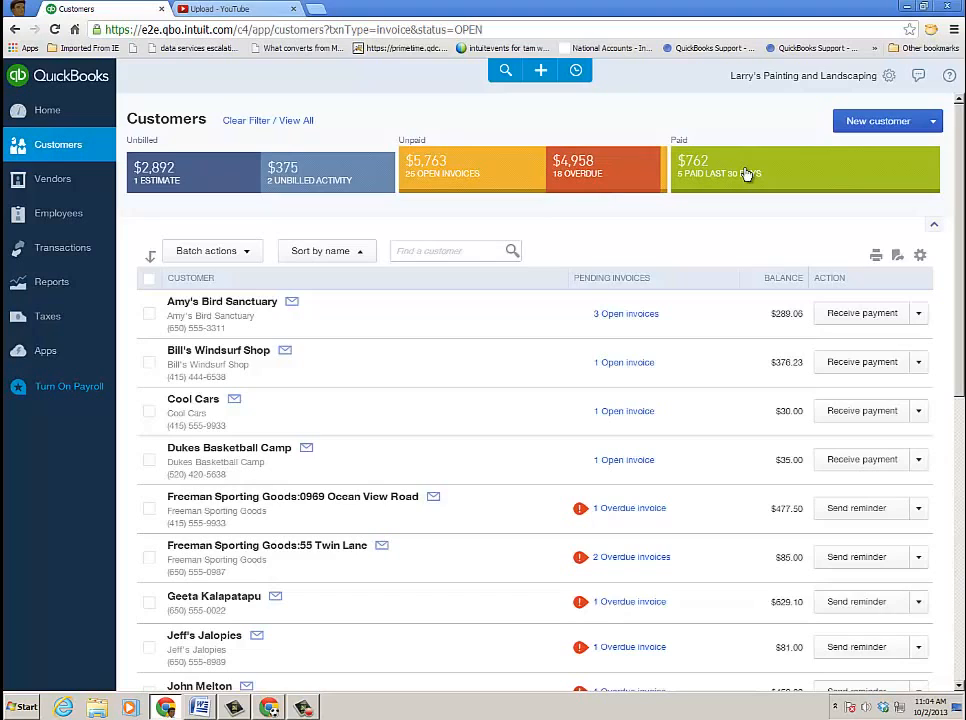
mouse_move(575, 138)
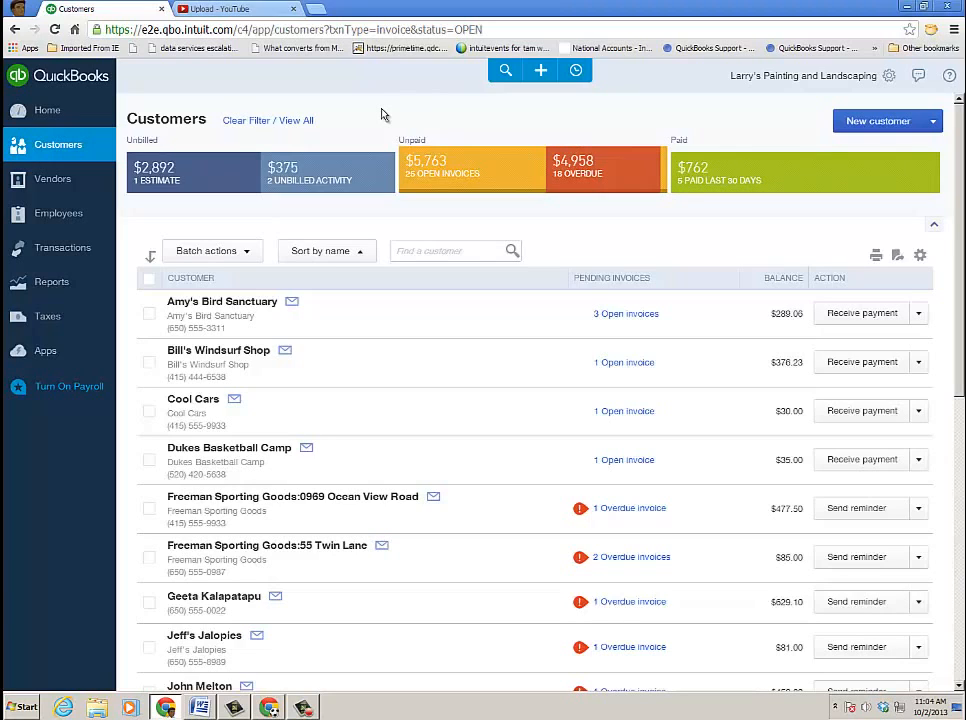
mouse_move(448, 305)
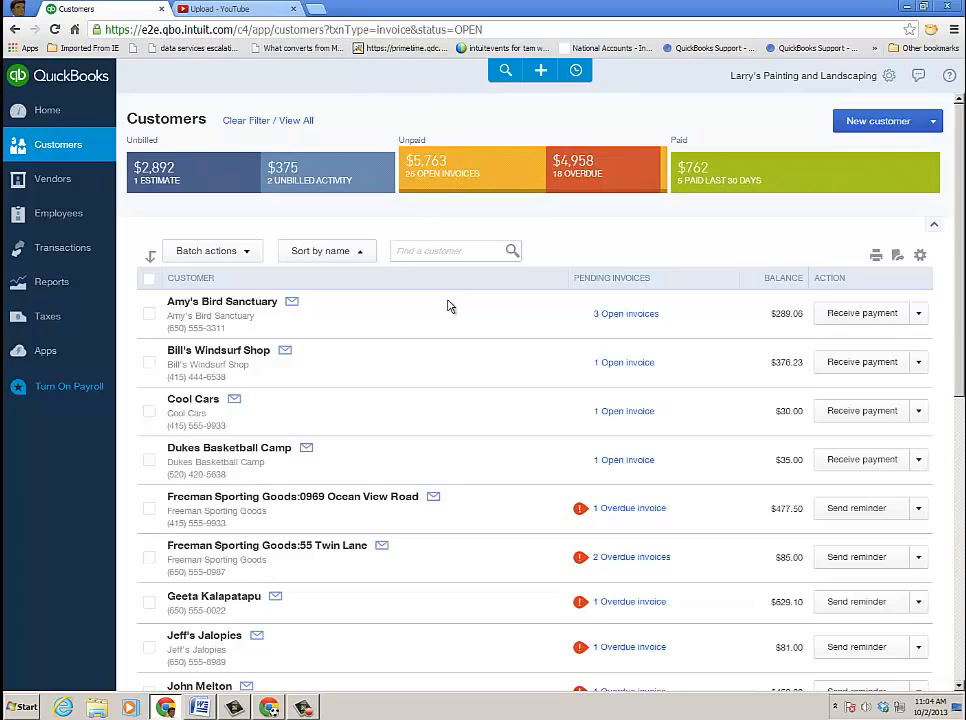
mouse_move(458, 207)
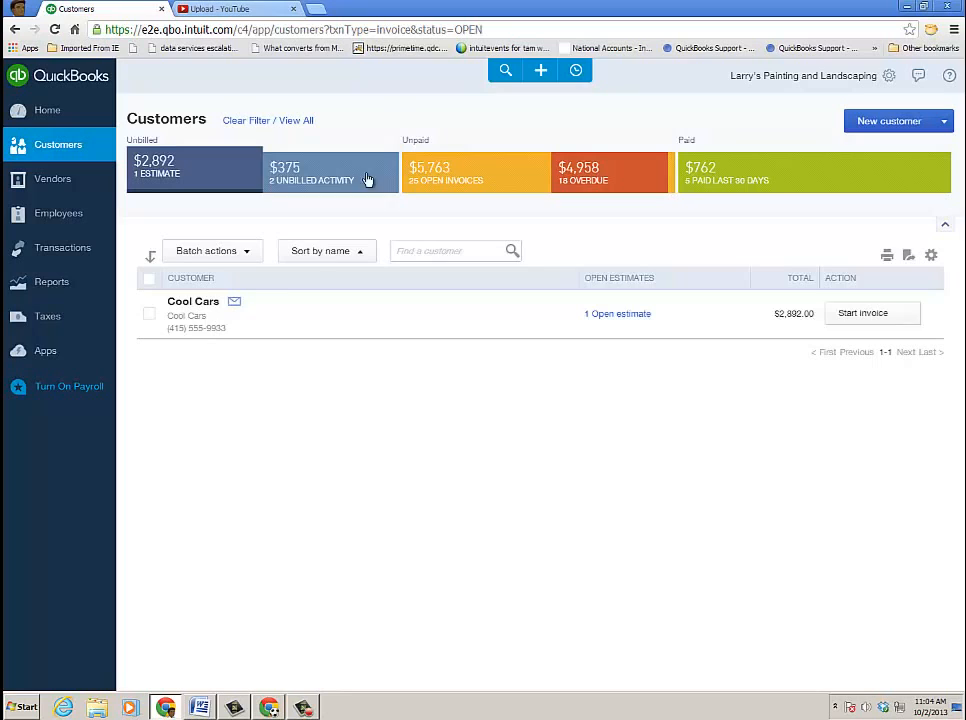
Filter customers to Cool Cars' open $2,892 estimate and start an invoice from it.
click(150, 313)
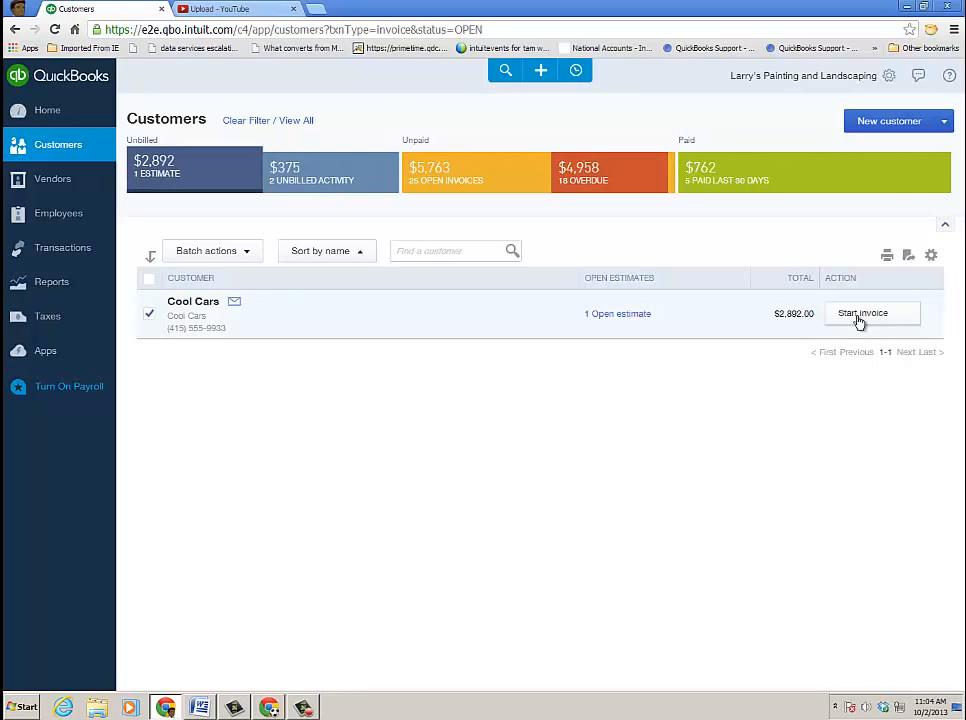
click(862, 313)
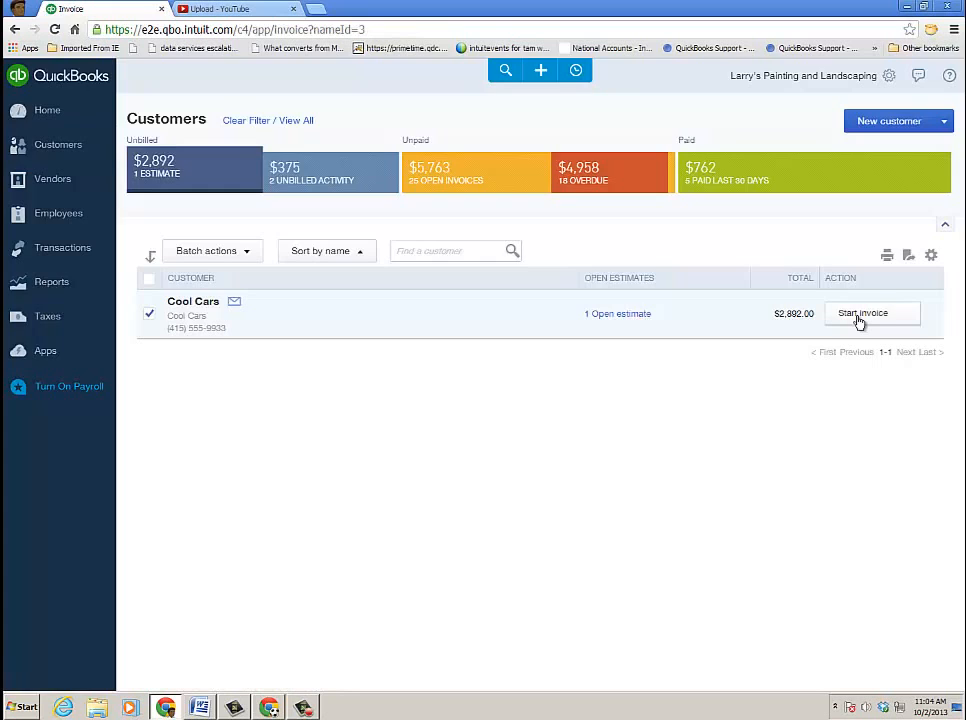
Pull Estimate 1004's eight lines into Cool Cars' invoice and save it at $2,892.00.
click(861, 313)
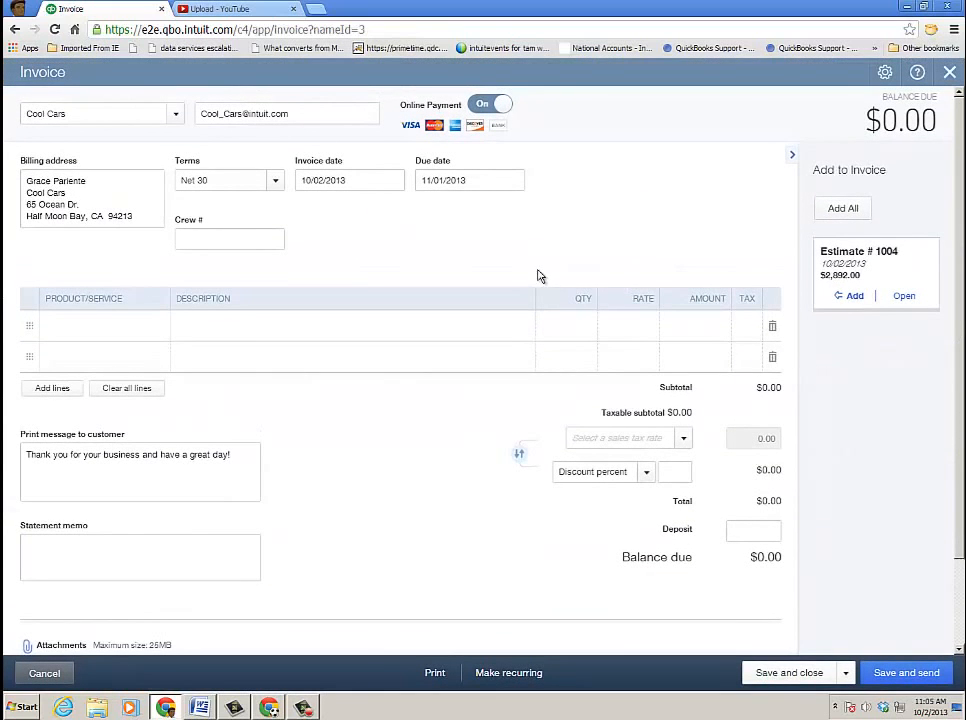
mouse_move(575, 226)
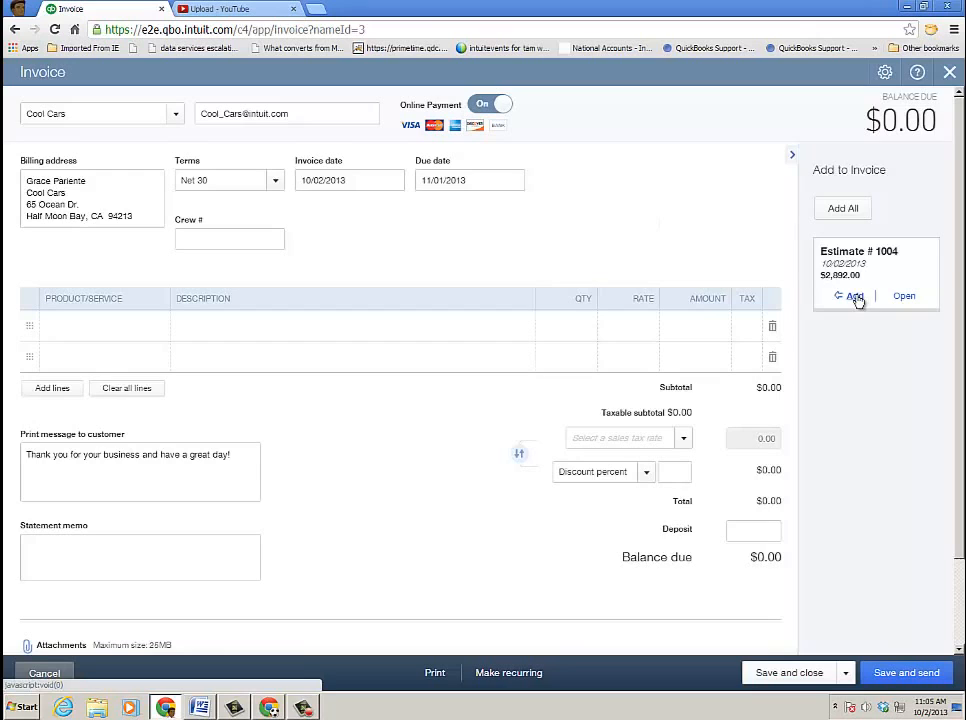
click(851, 295)
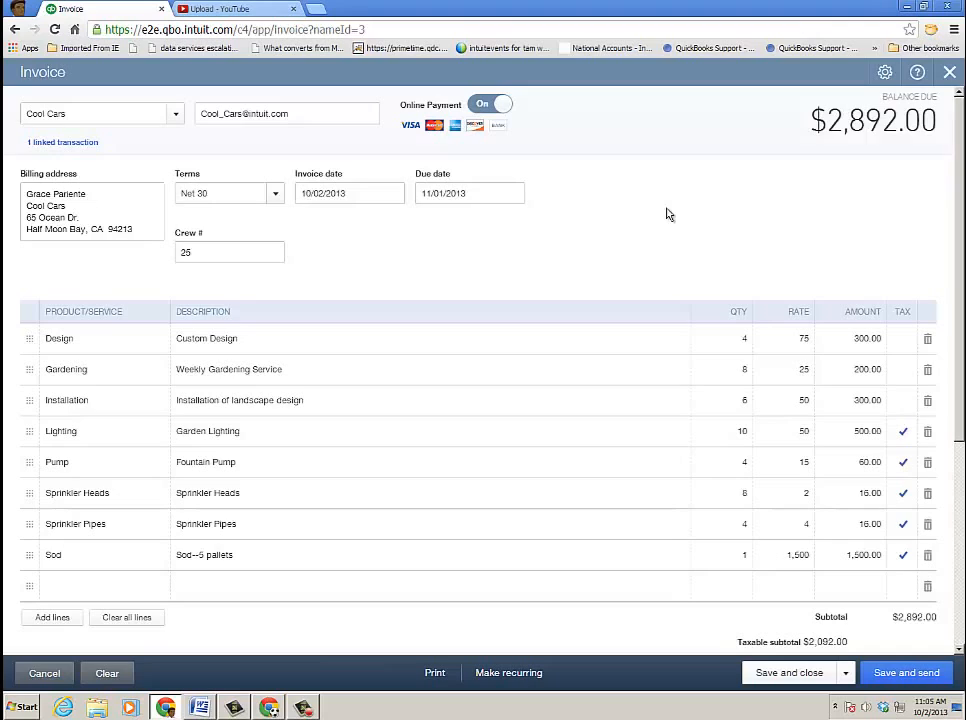
mouse_move(705, 211)
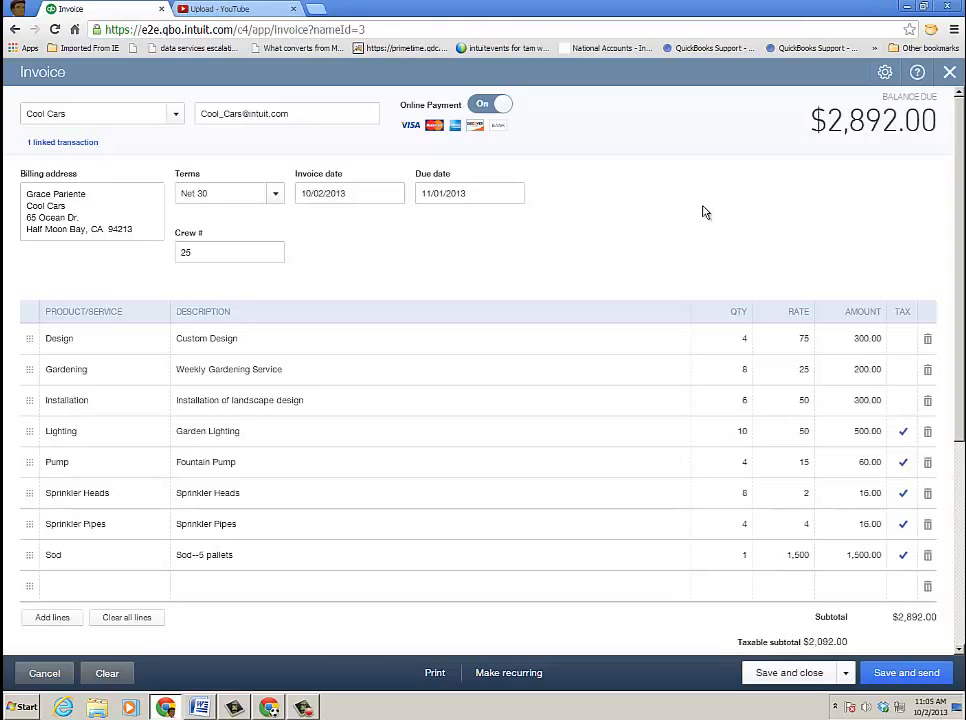
click(63, 142)
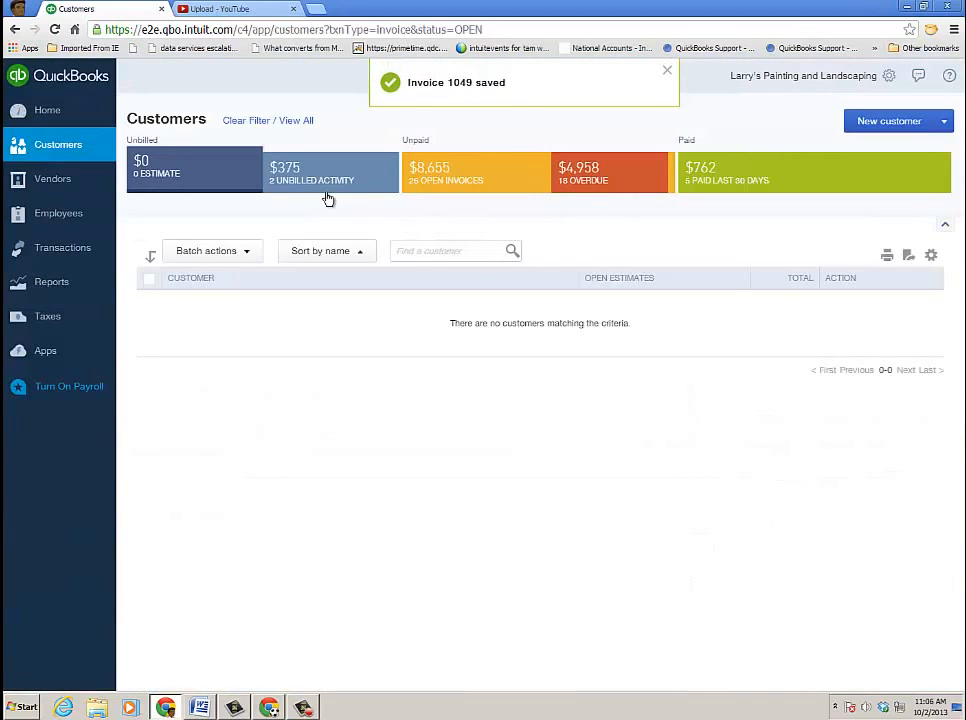
mouse_move(190, 169)
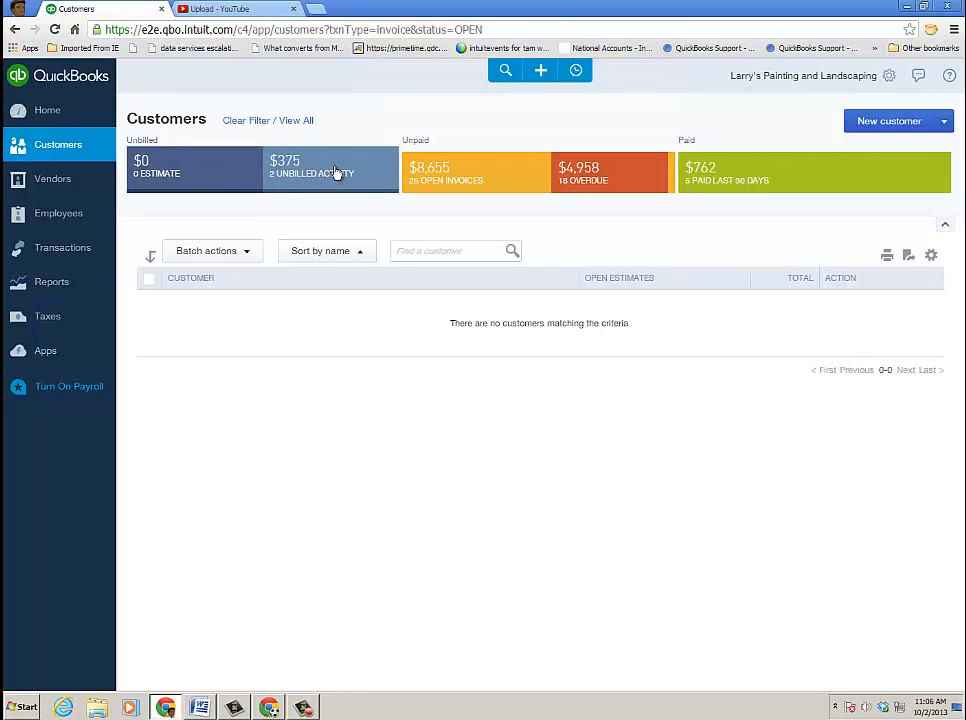
Filter to unbilled activity and draft a $375 invoice for Video Games by Dan.
click(330, 172)
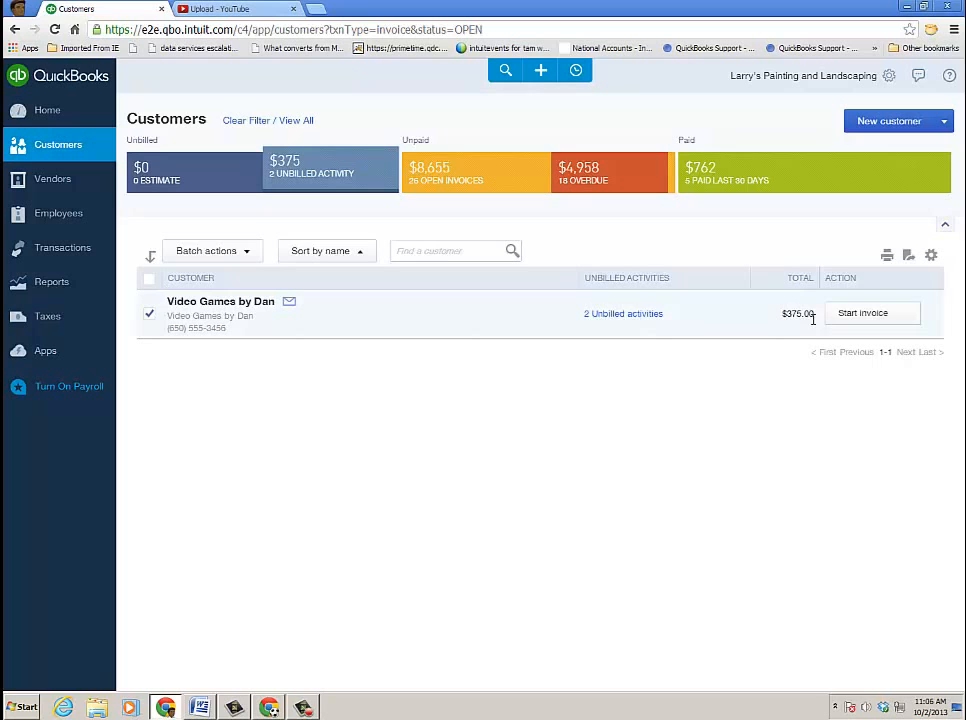
click(862, 313)
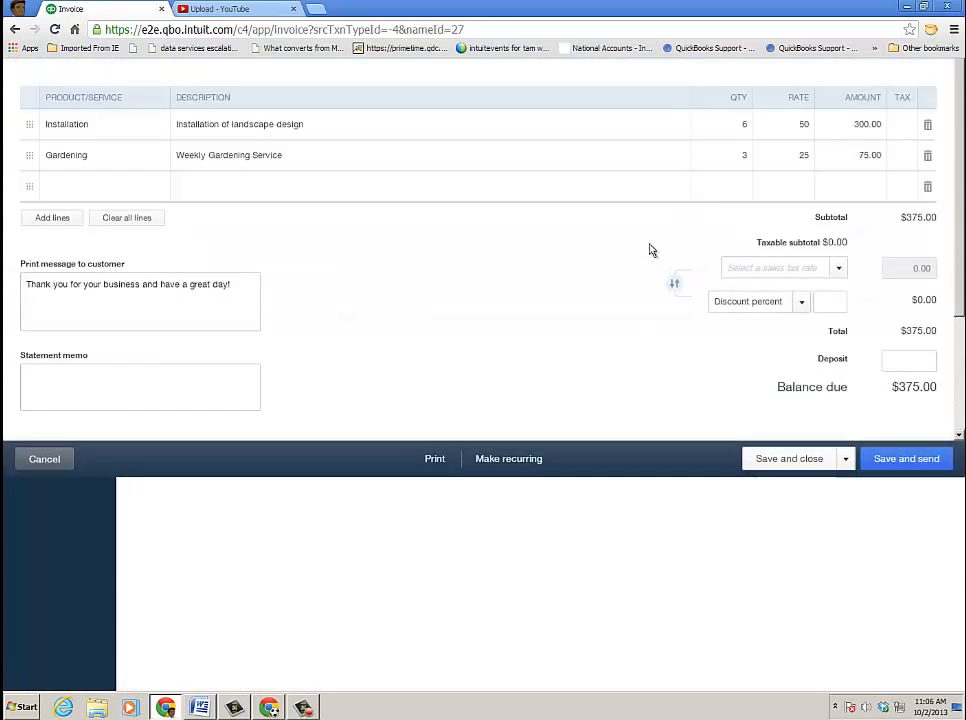
scroll(up, 3)
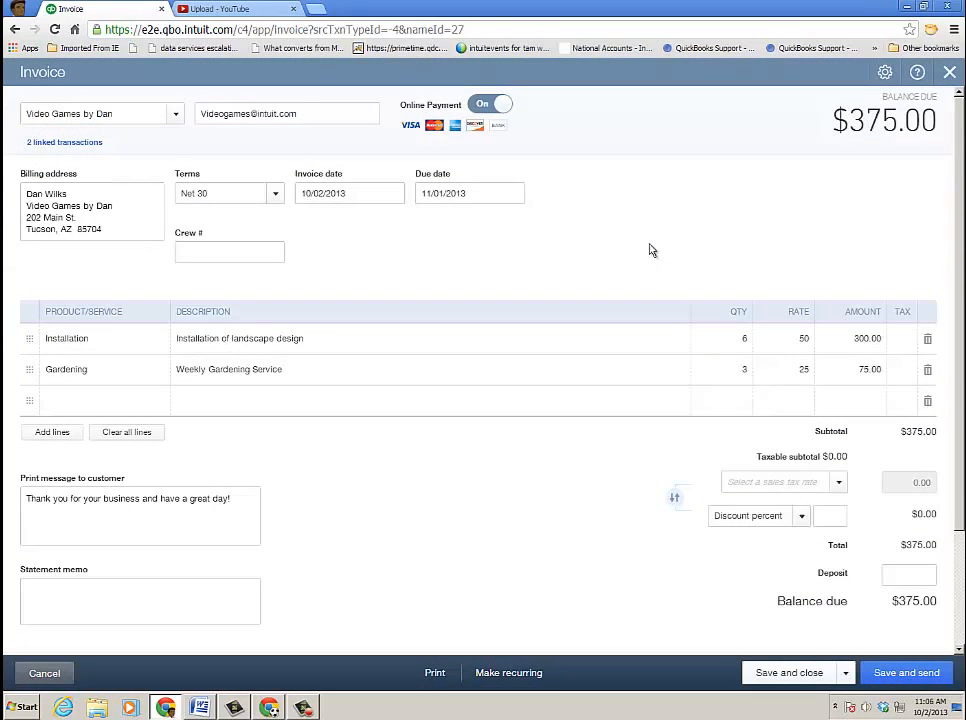
mouse_move(789, 680)
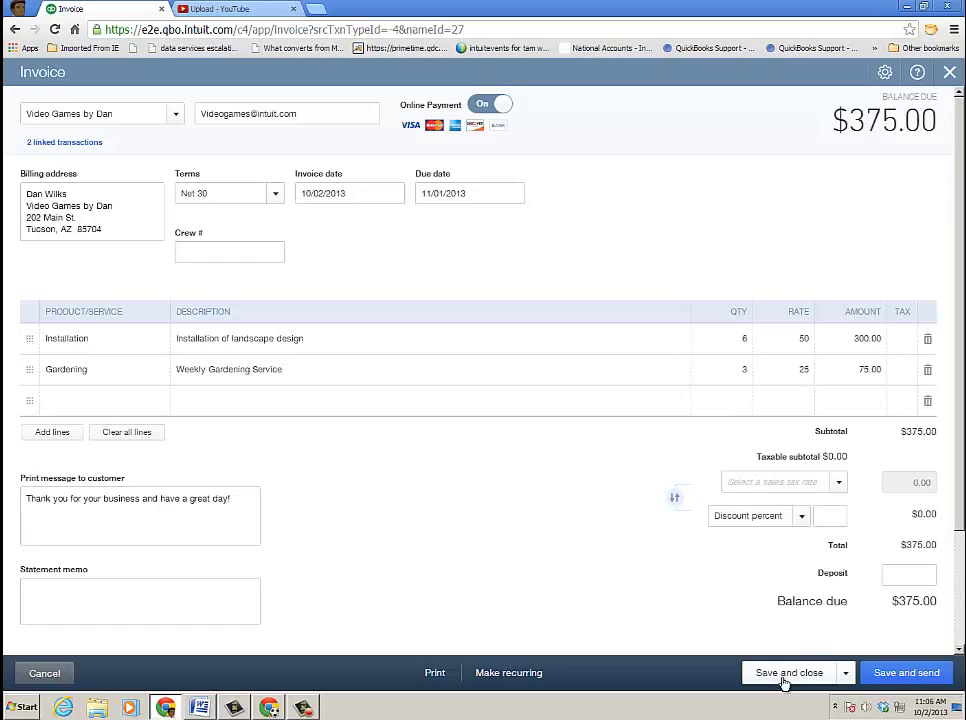
click(789, 672)
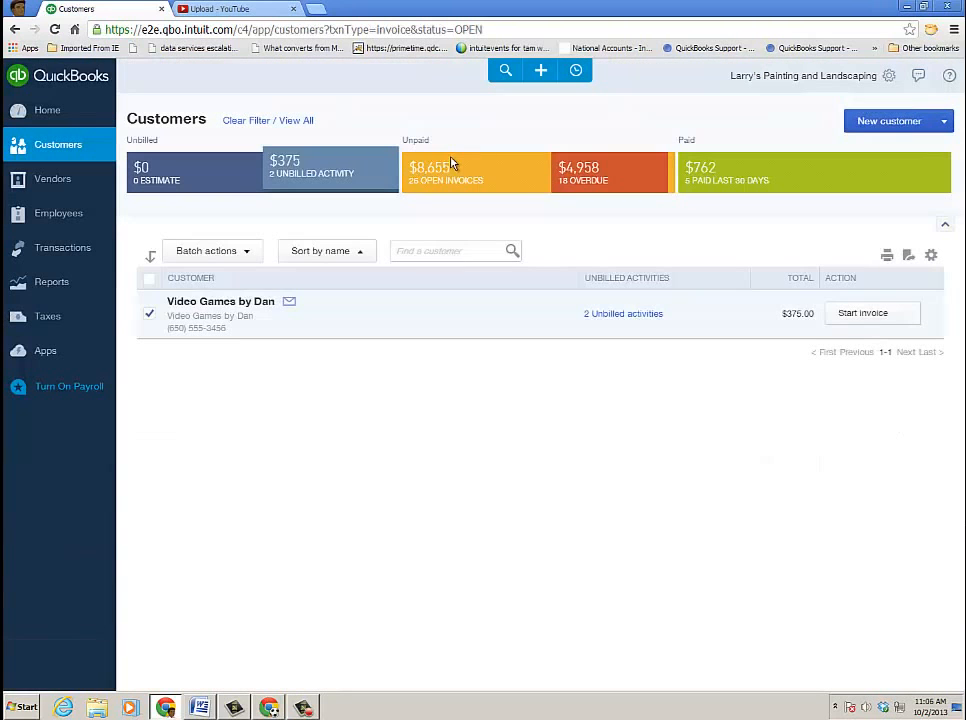
Receive Amy's Bird Sanctuary's $289.06 payment against its three open invoices and save.
click(470, 170)
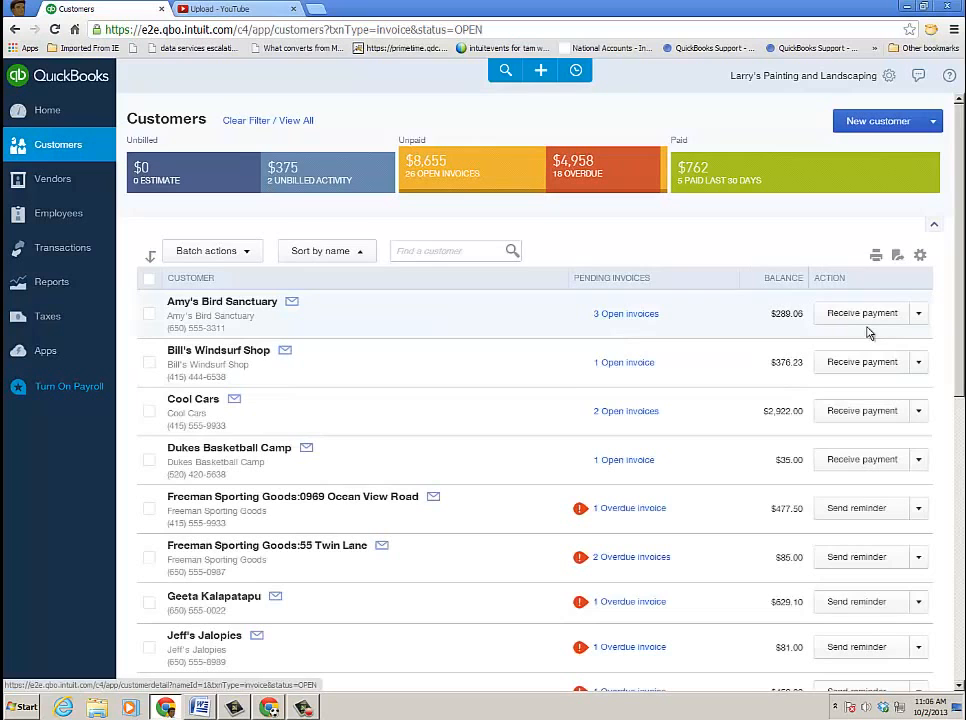
click(862, 313)
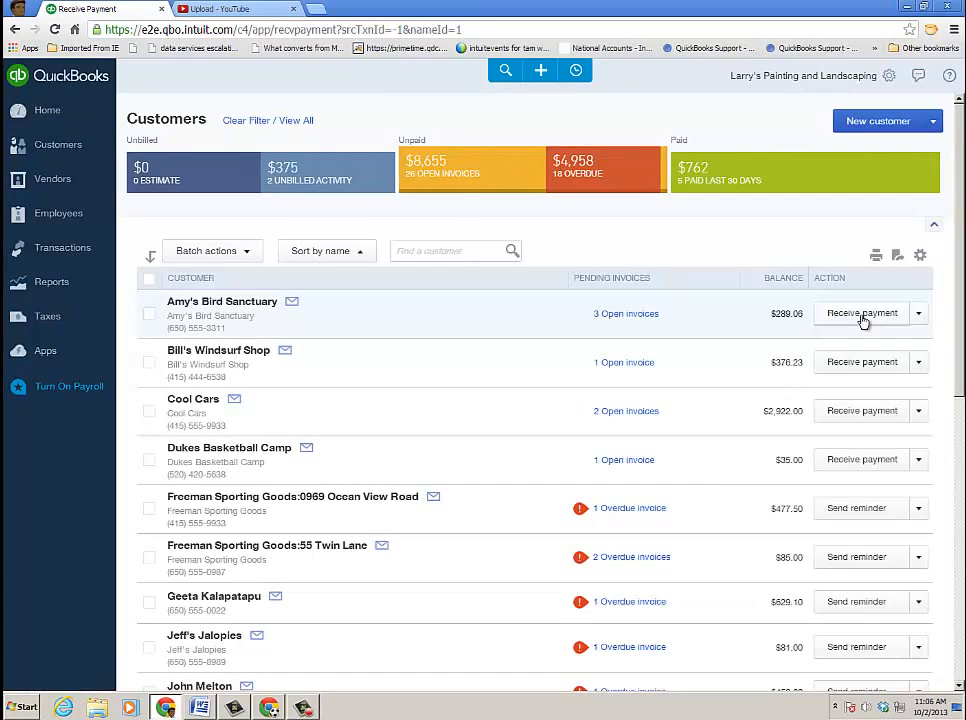
click(861, 313)
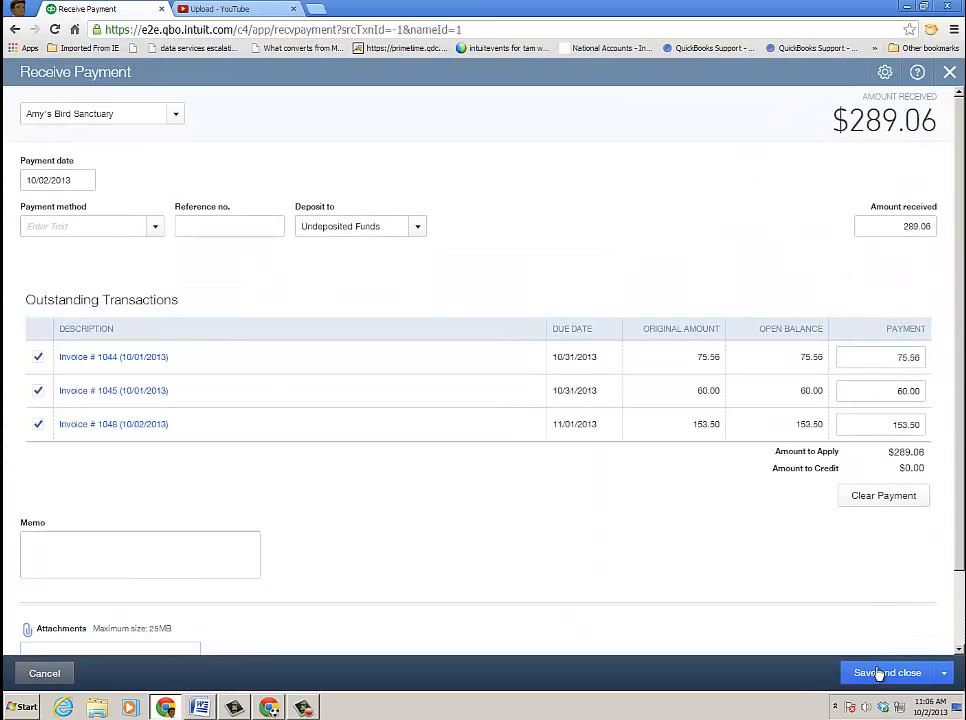
click(887, 672)
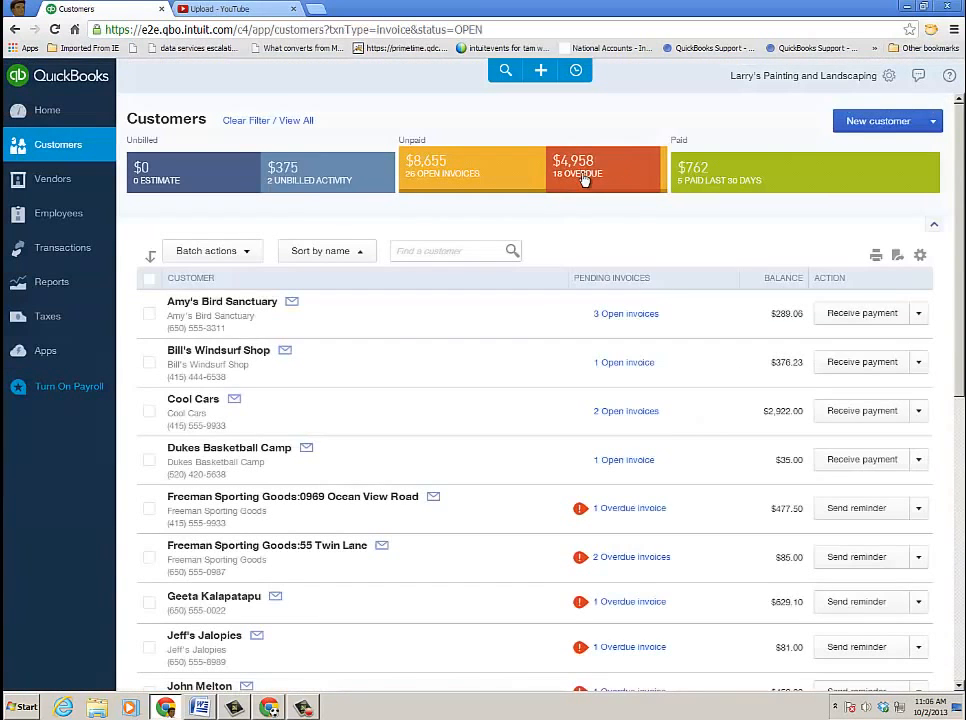
View overdue customers, then the four customers who paid $762 in the last 30 days.
click(578, 167)
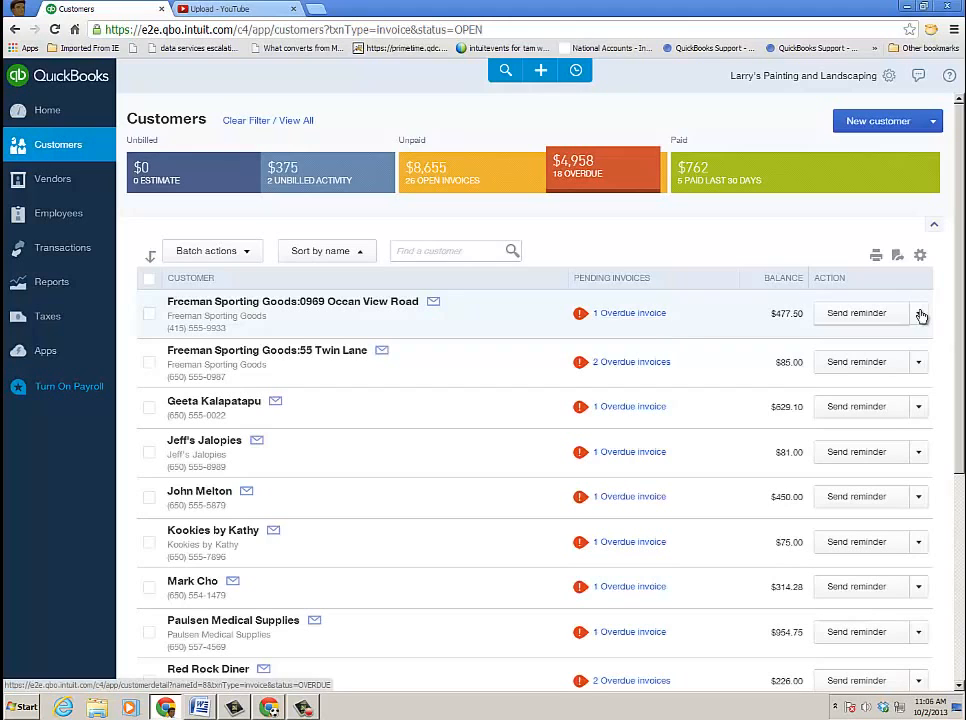
click(917, 313)
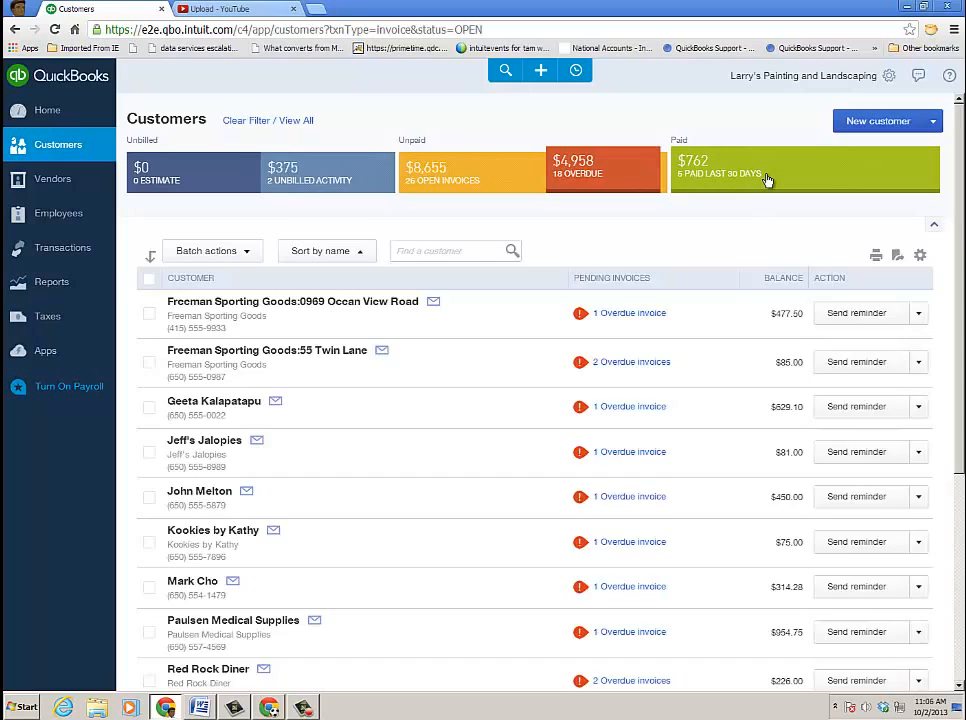
click(805, 170)
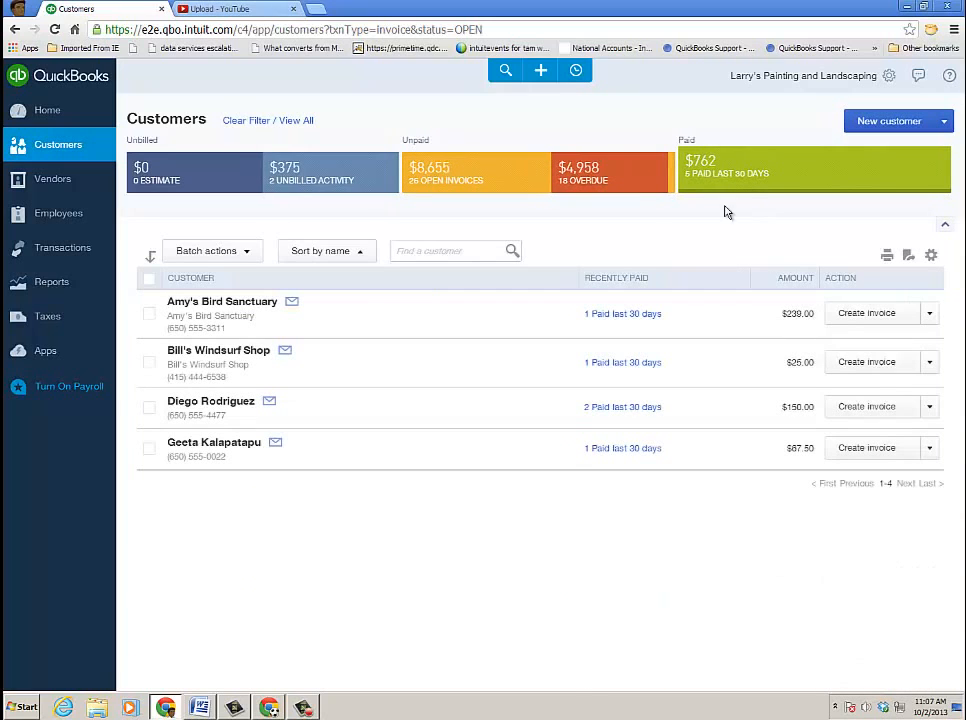
mouse_move(707, 215)
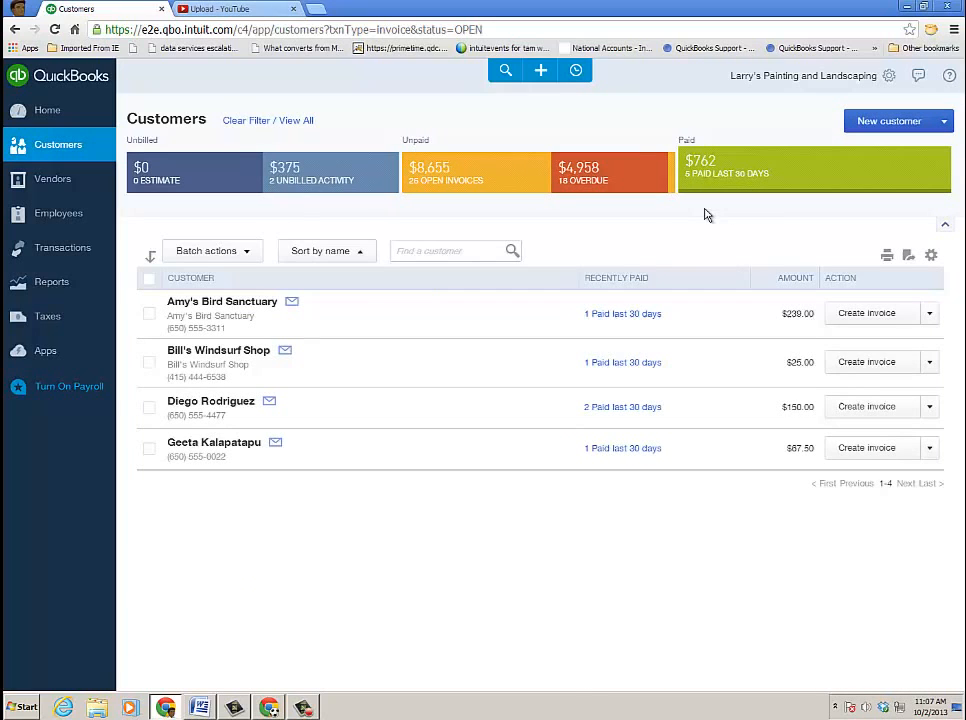
click(62, 247)
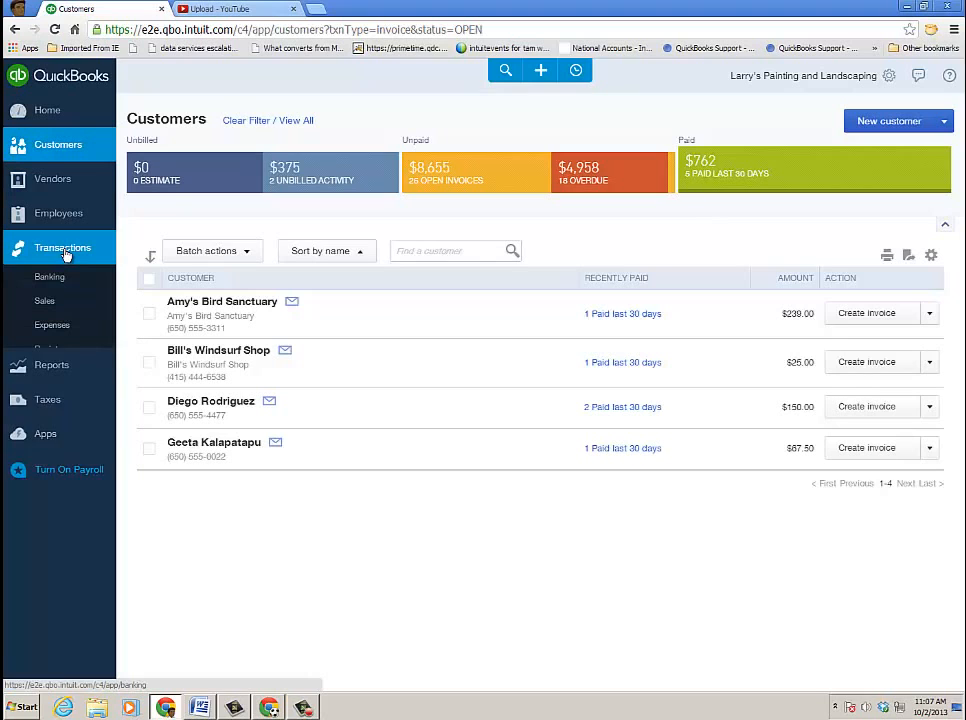
Browse sales transactions, then go to the Vendors list showing Tim Philip Masonry.
click(45, 300)
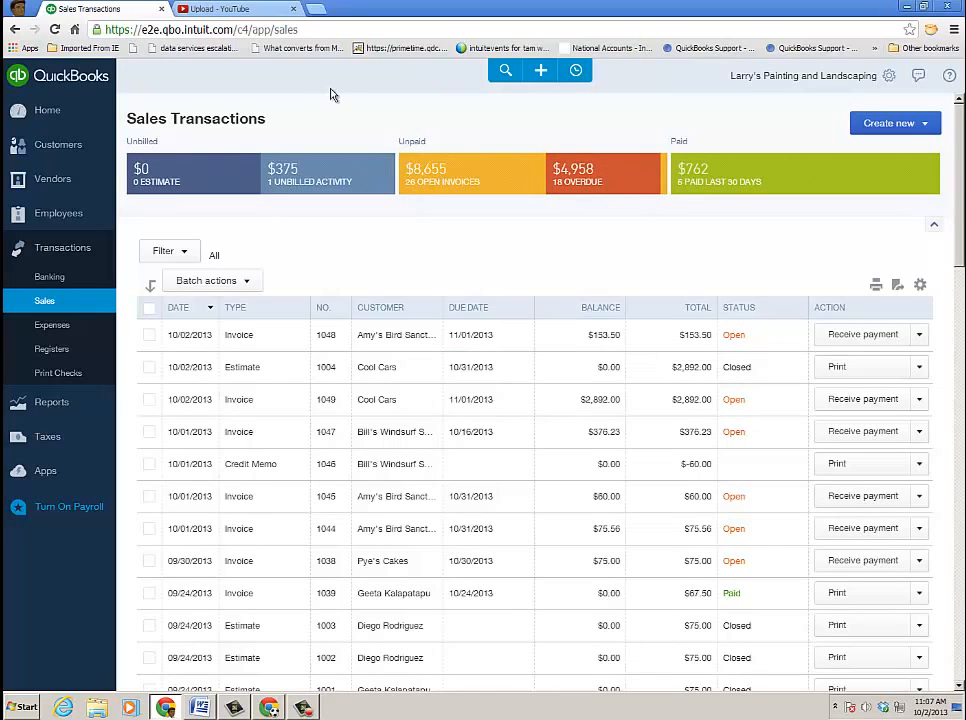
click(52, 178)
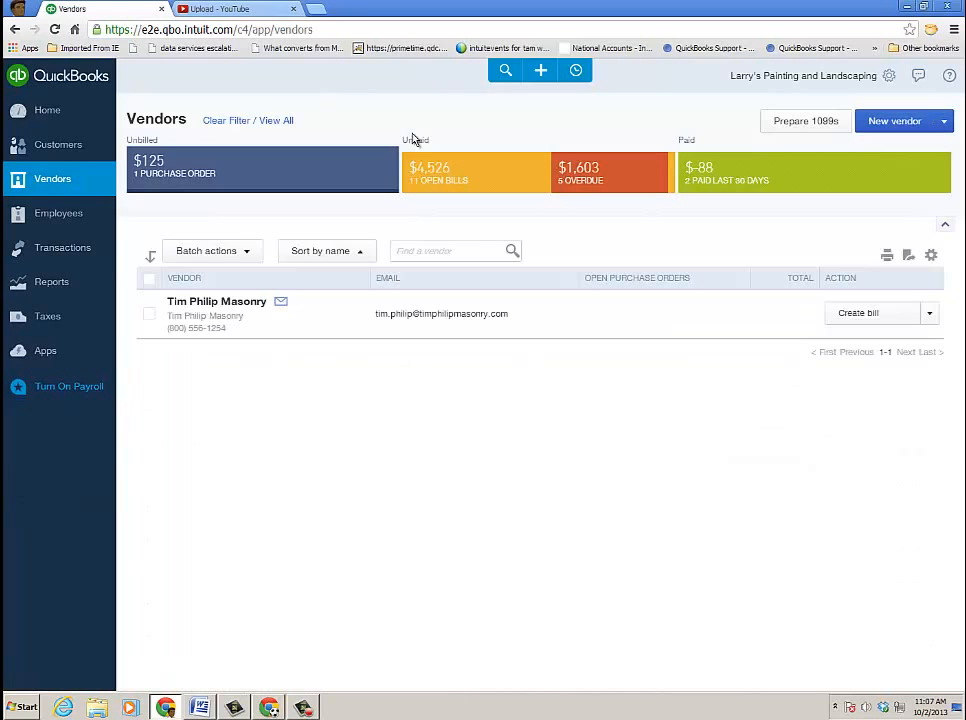
mouse_move(410, 117)
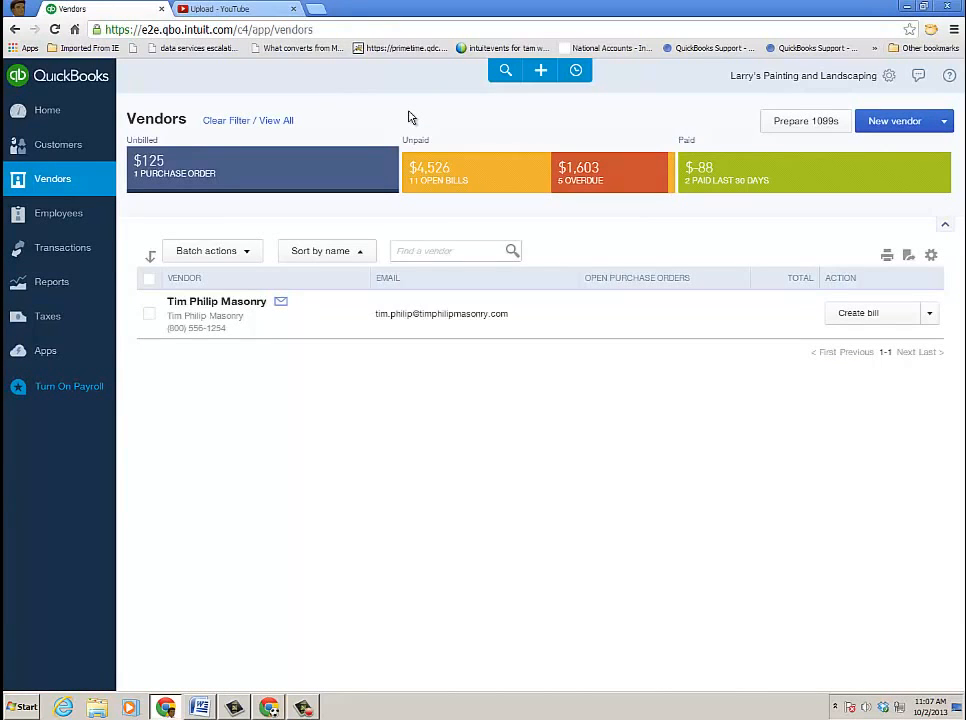
Filter vendors by open purchase orders and start a bill for Tim Philip Masonry.
click(247, 120)
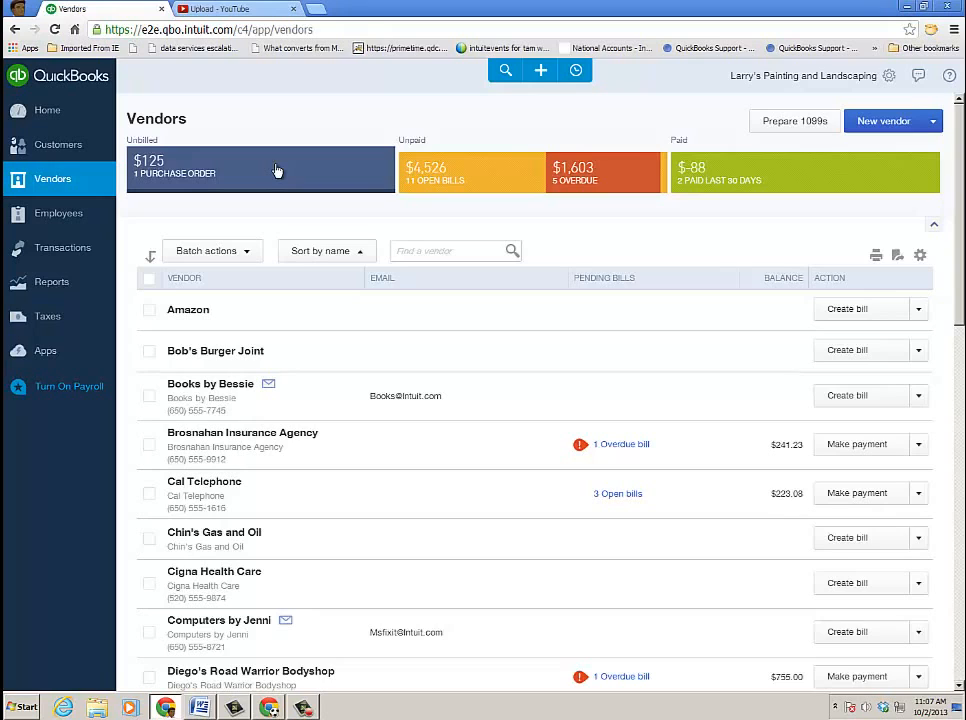
click(260, 167)
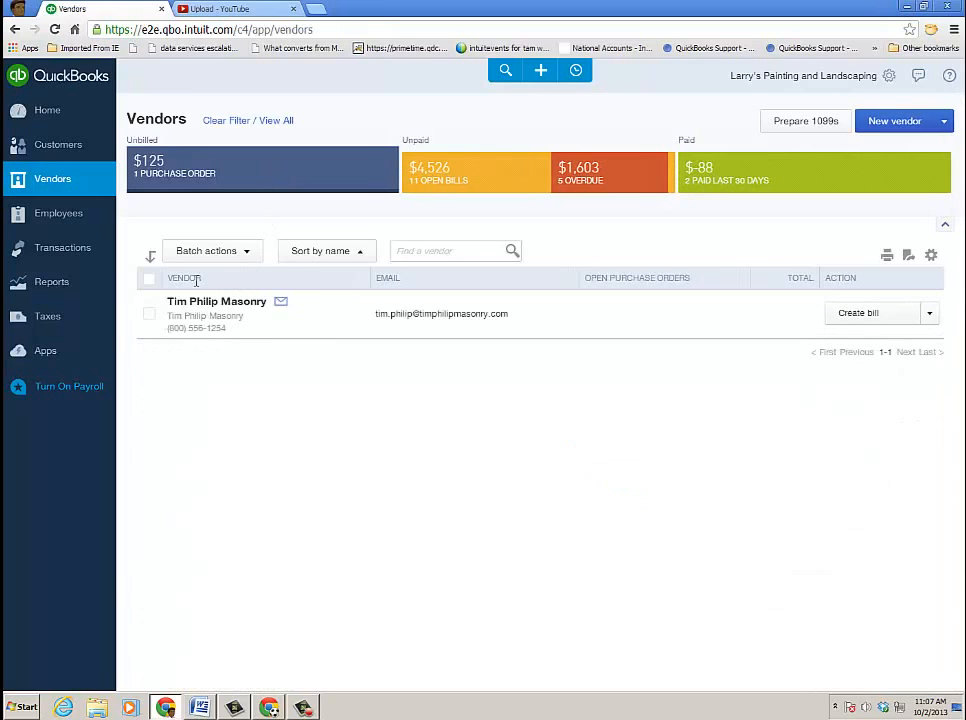
click(150, 313)
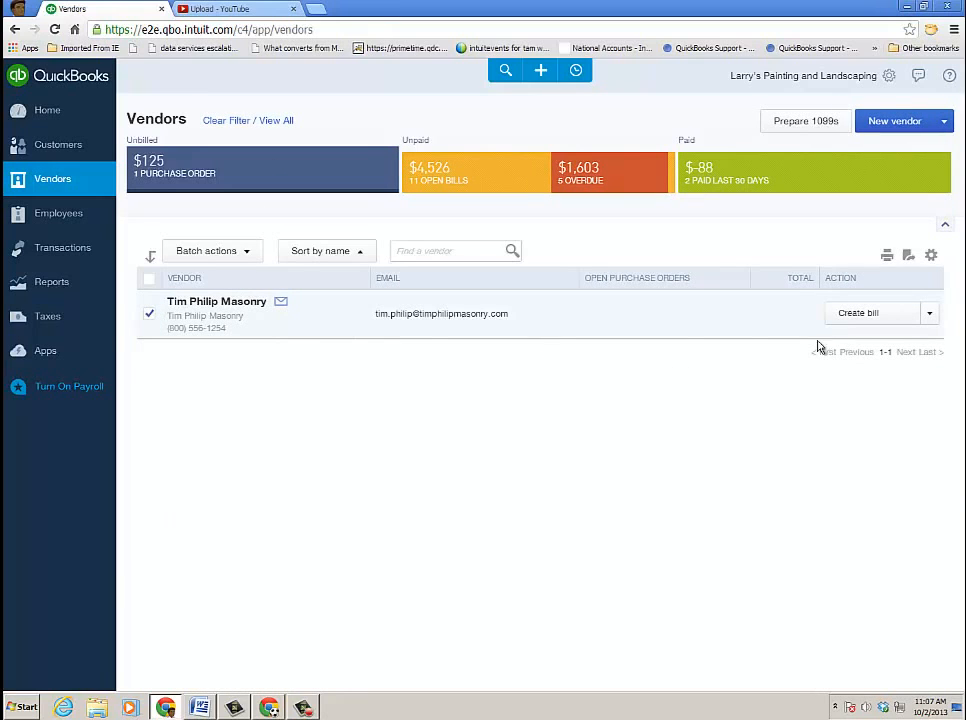
click(858, 313)
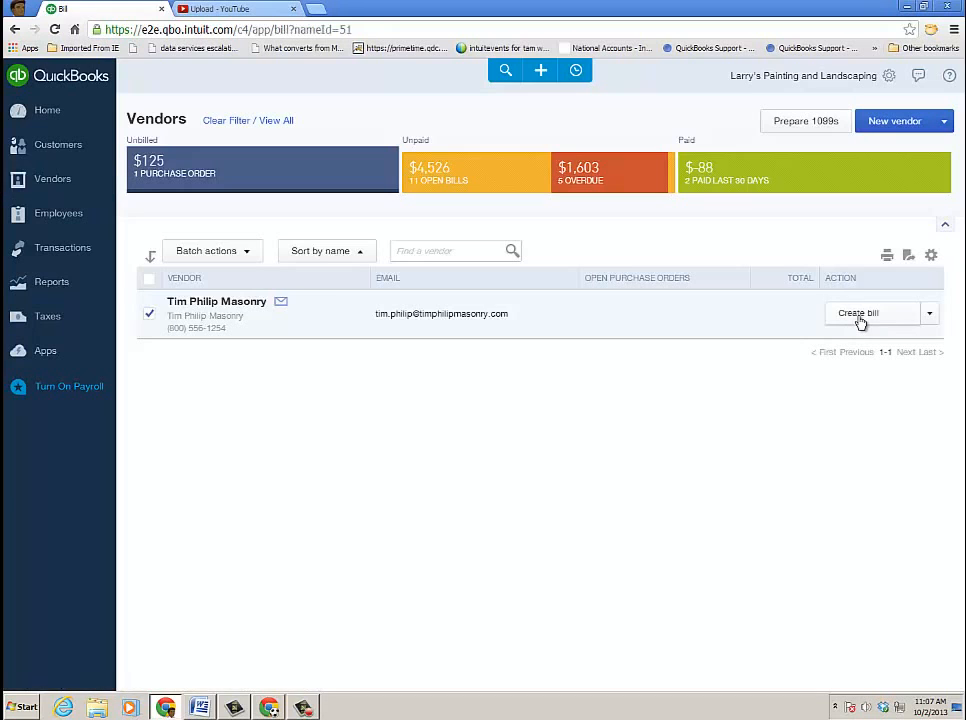
Add Purchase Order #1002 to the $125 bill, set Net 15 terms, and save.
click(857, 313)
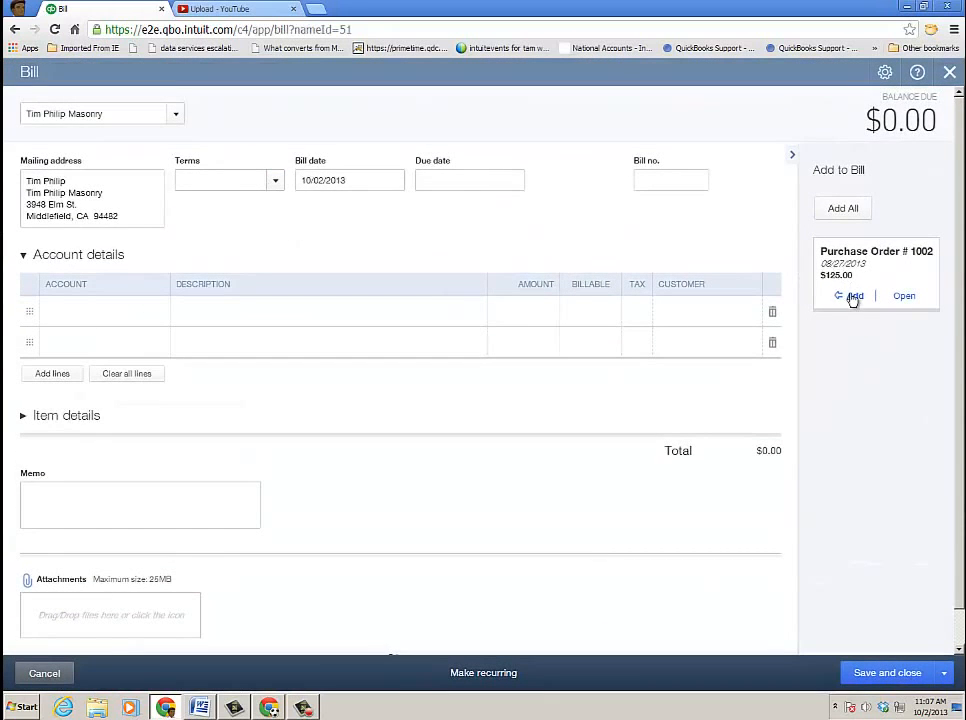
click(851, 295)
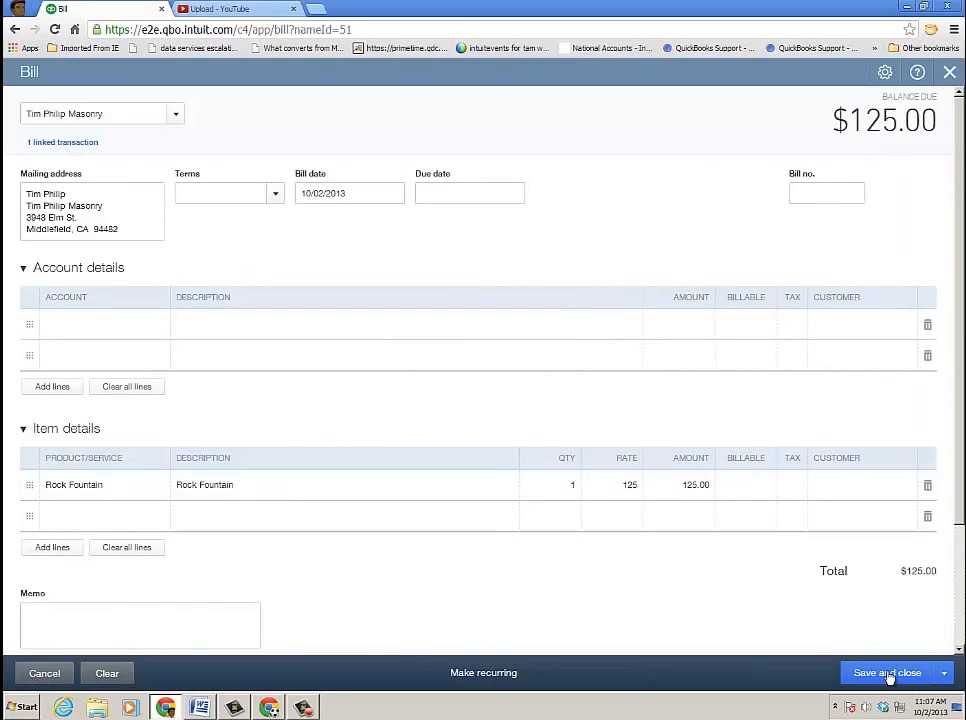
click(275, 193)
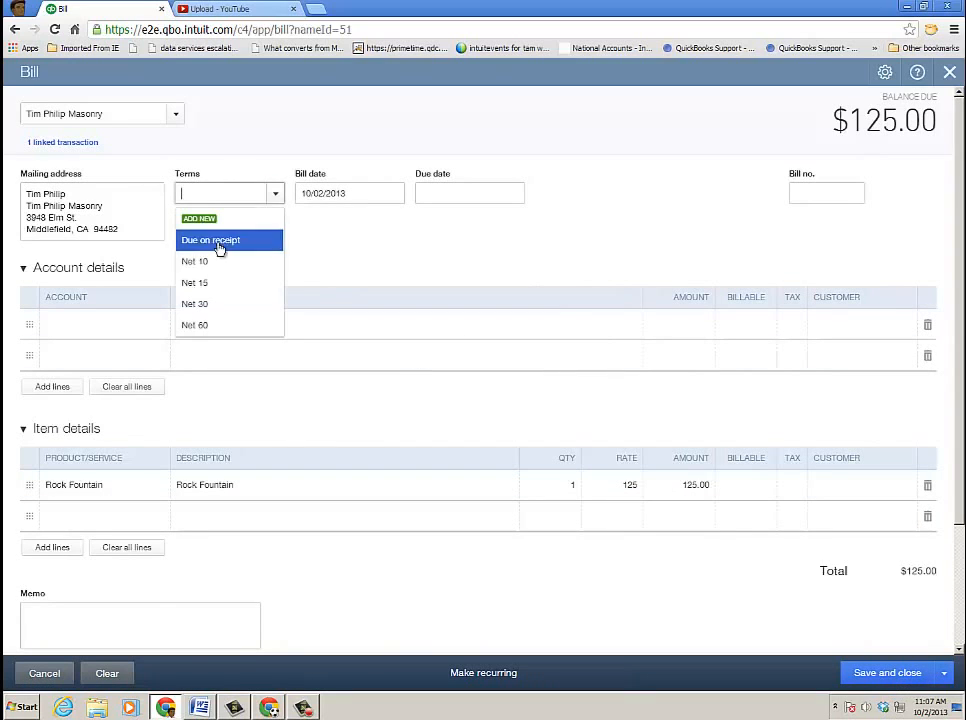
click(194, 282)
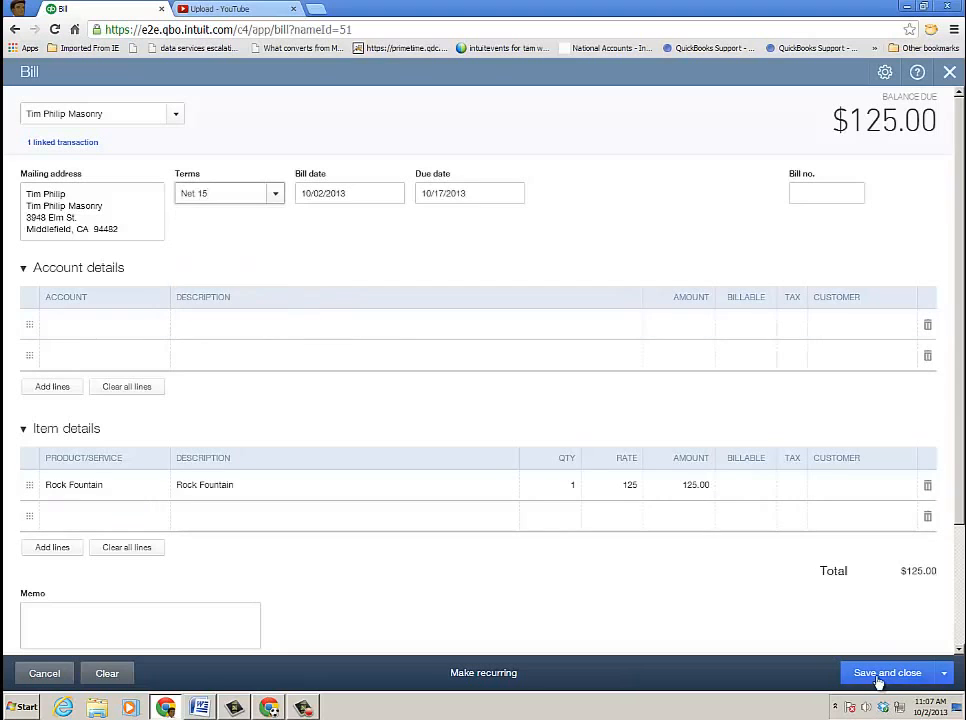
click(888, 672)
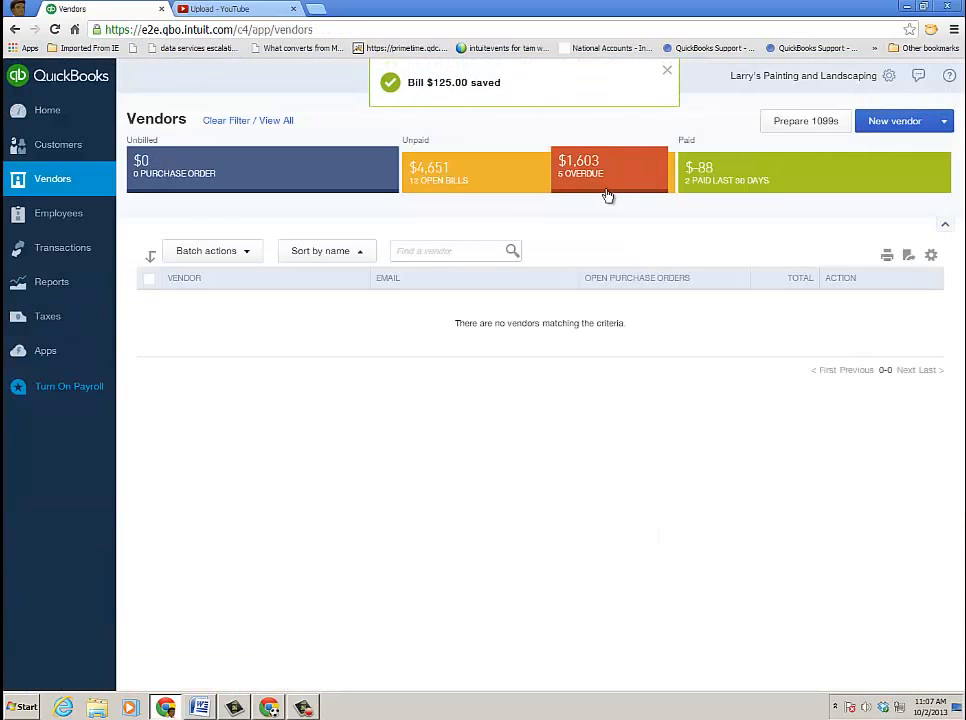
Filter vendors with open bills and view Brosnahan Insurance Agency's $241.23 overdue bill.
click(470, 170)
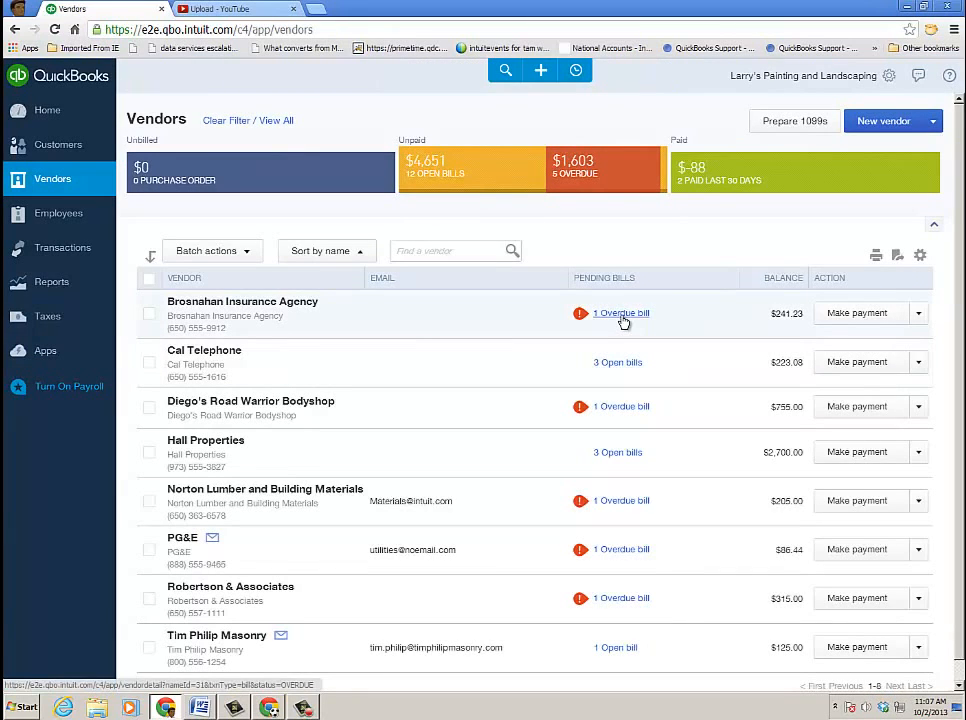
click(621, 313)
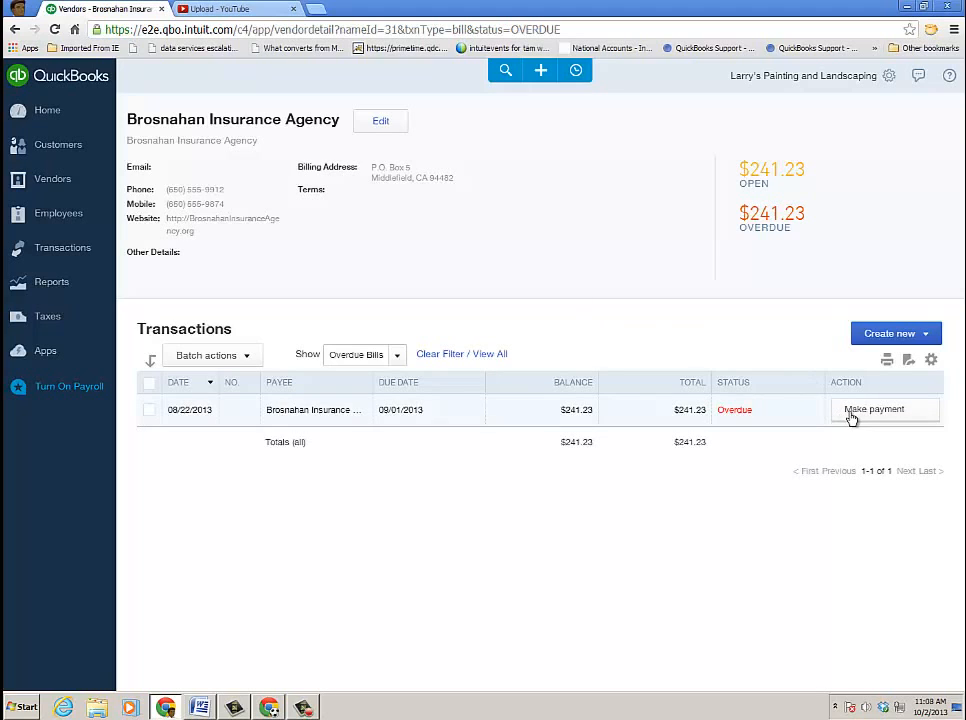
click(62, 247)
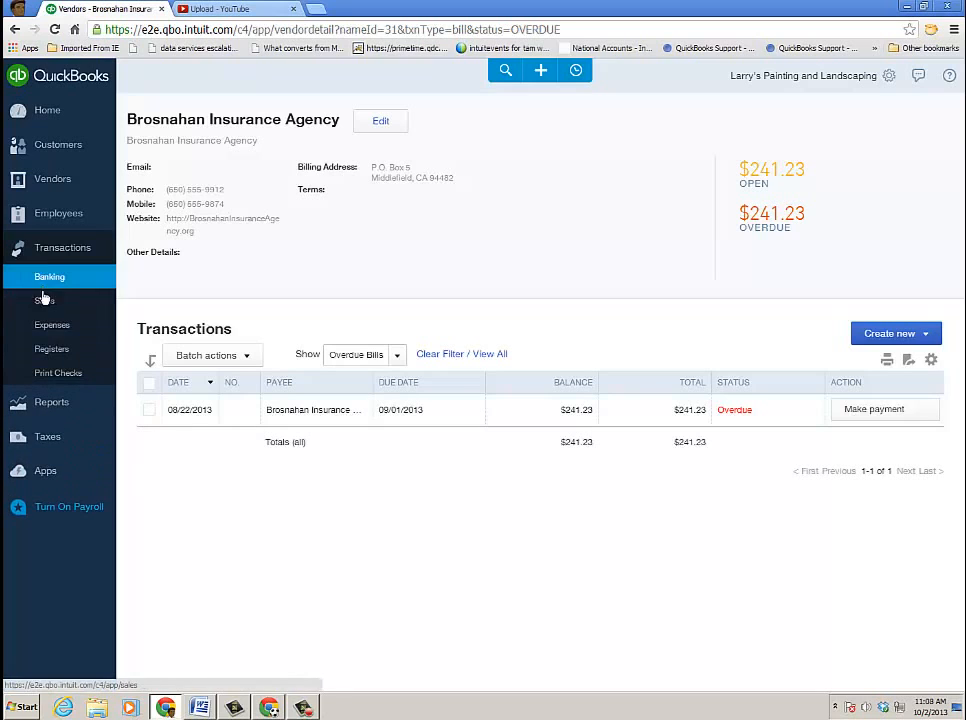
mouse_move(52, 324)
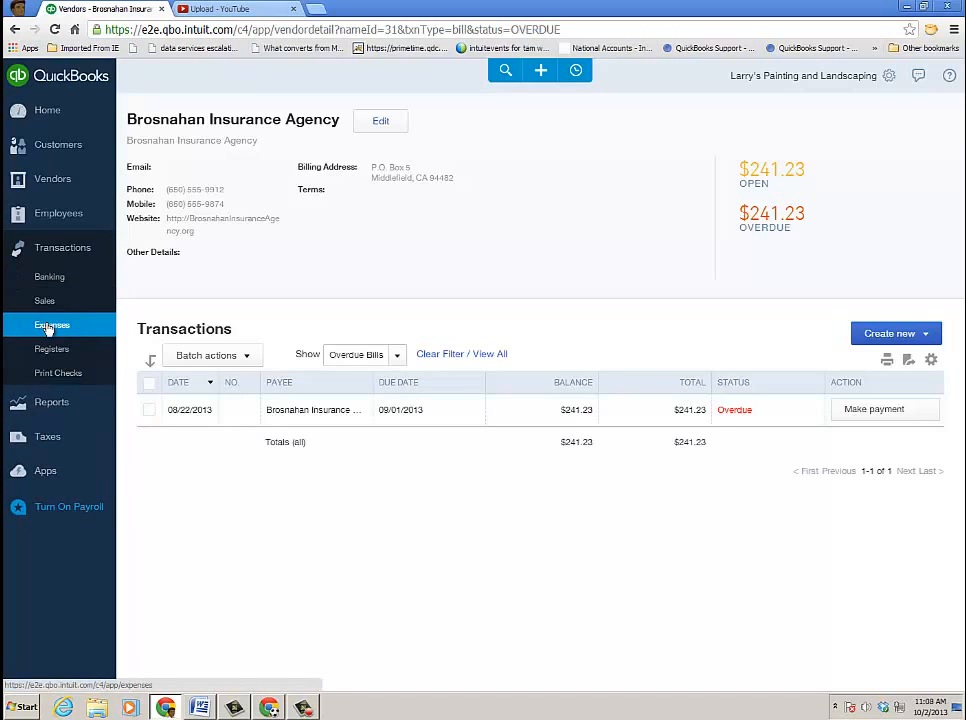
View Expense Transactions, then return to Vendors showing $4,651 unpaid and $1,603 overdue.
click(52, 324)
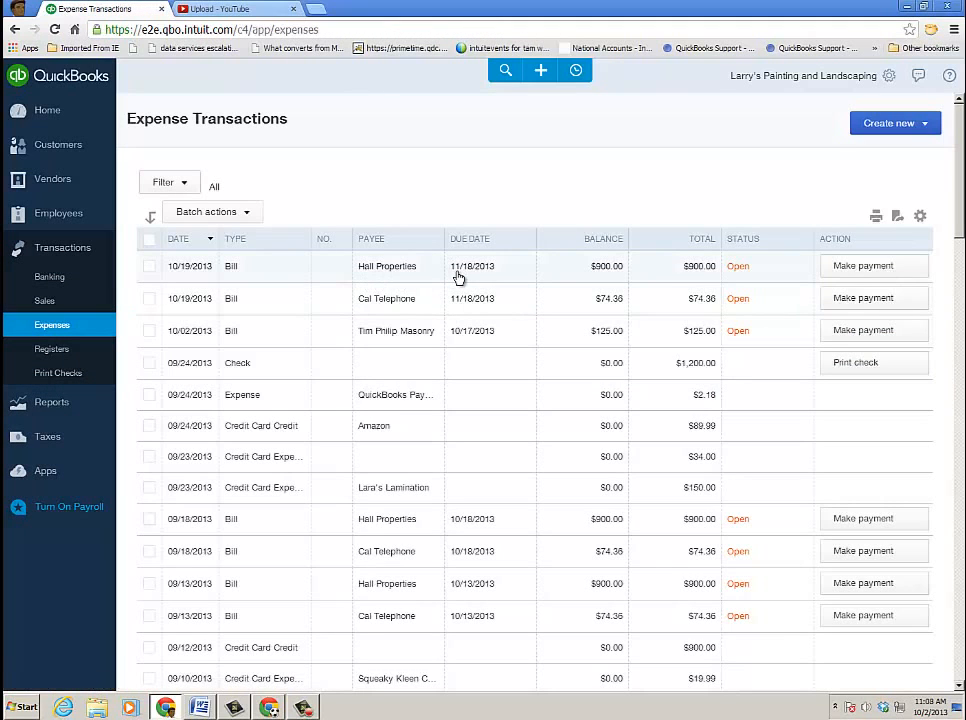
click(163, 182)
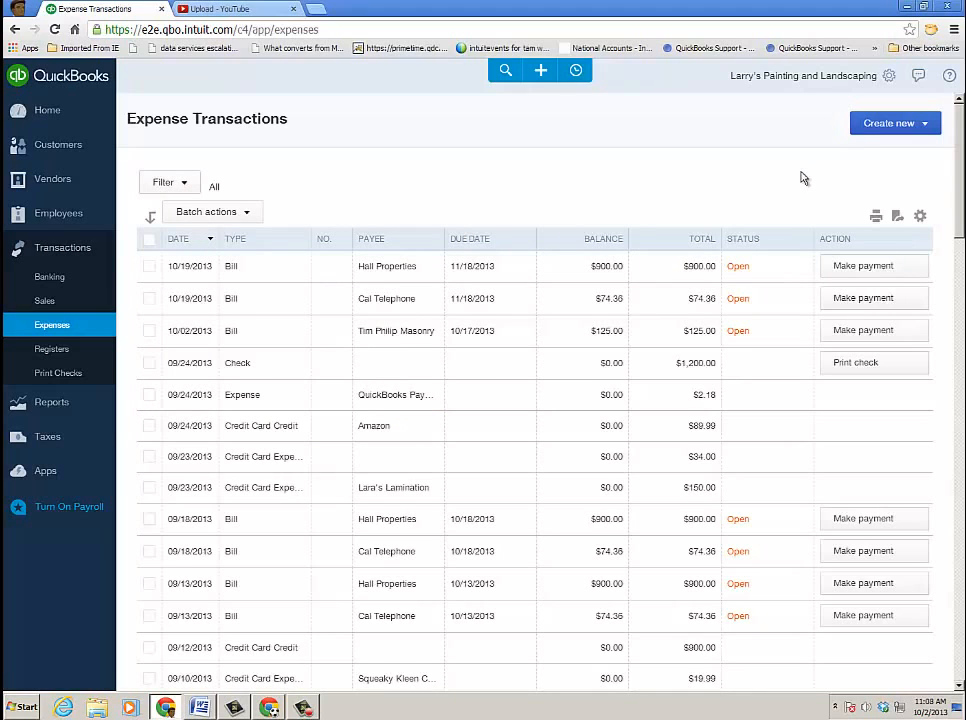
click(52, 178)
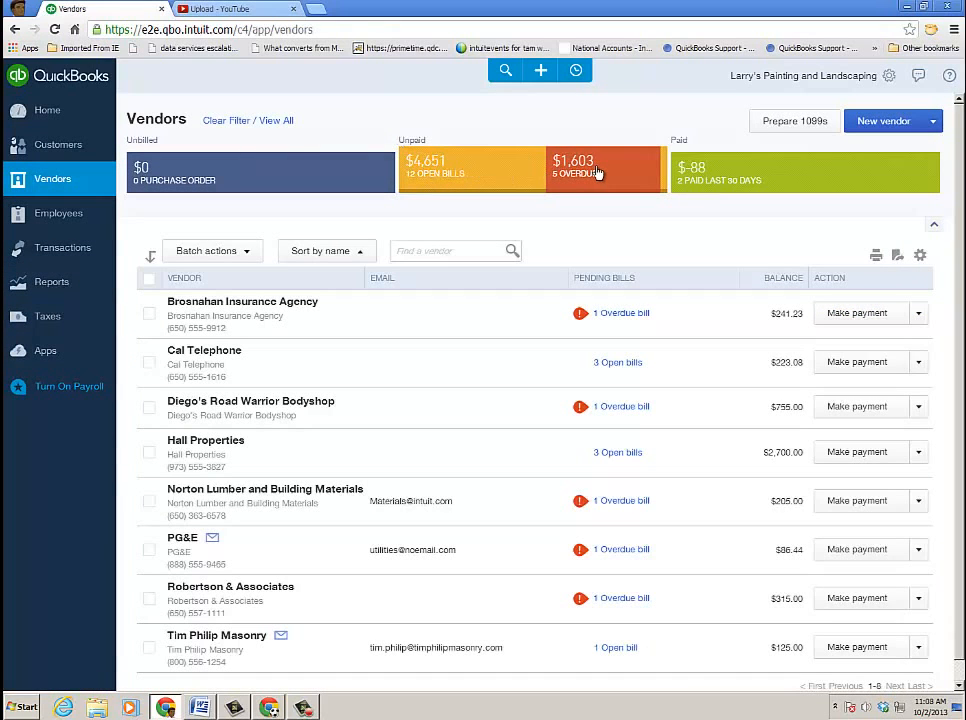
Filter the vendor list to overdue bills and mark Brosnahan Insurance Agency.
click(600, 167)
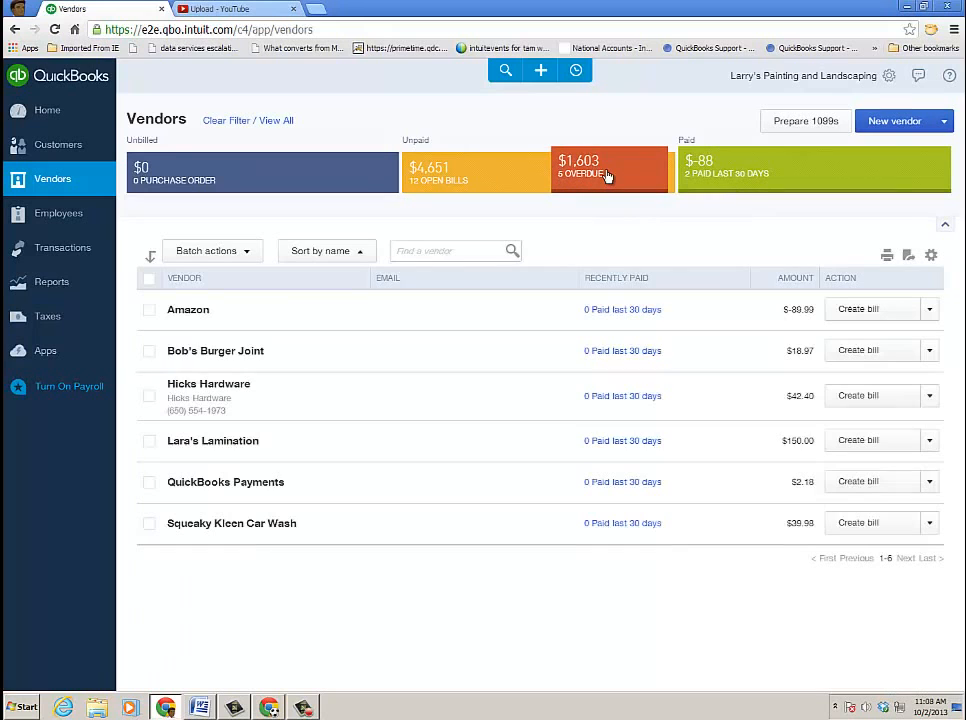
click(608, 168)
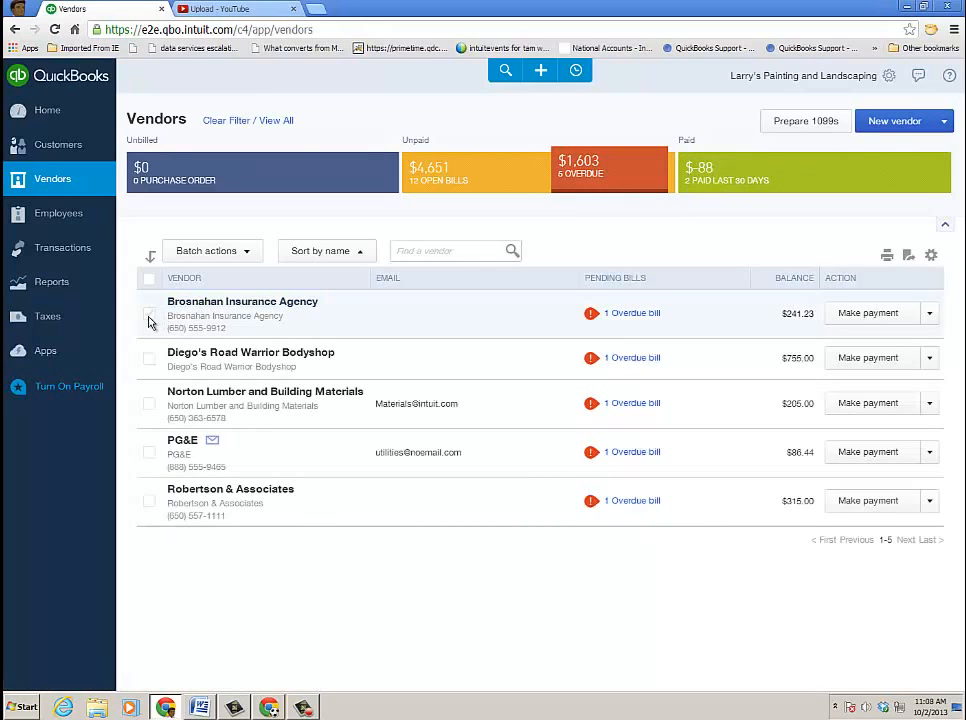
click(868, 313)
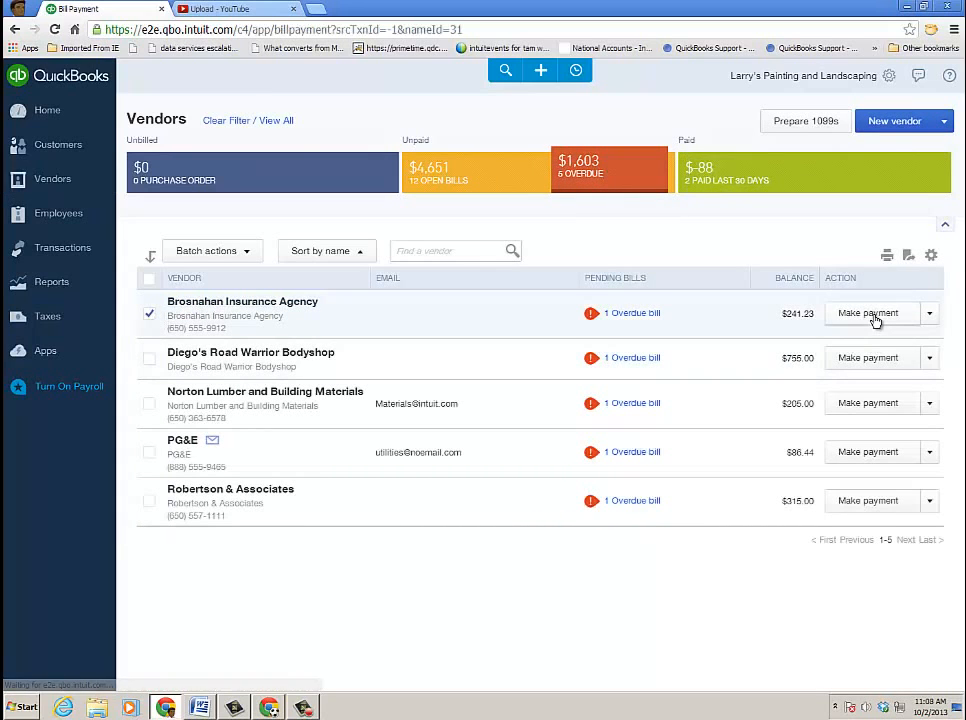
Pay Brosnahan Insurance Agency's $241.23 overdue bill and save the bill payment.
click(868, 313)
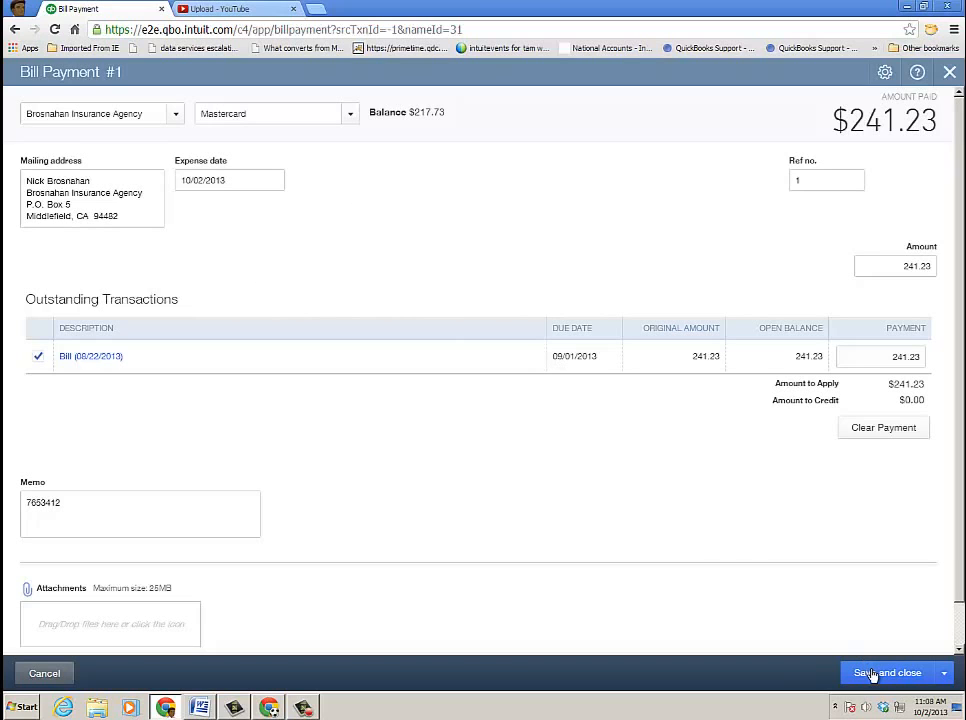
click(887, 672)
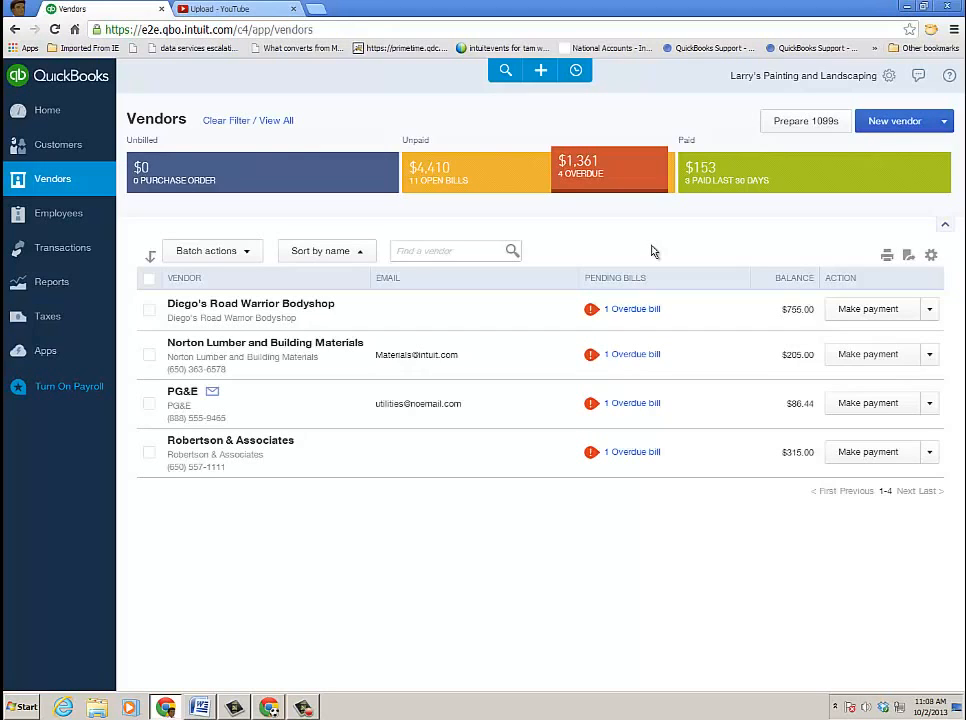
mouse_move(625, 313)
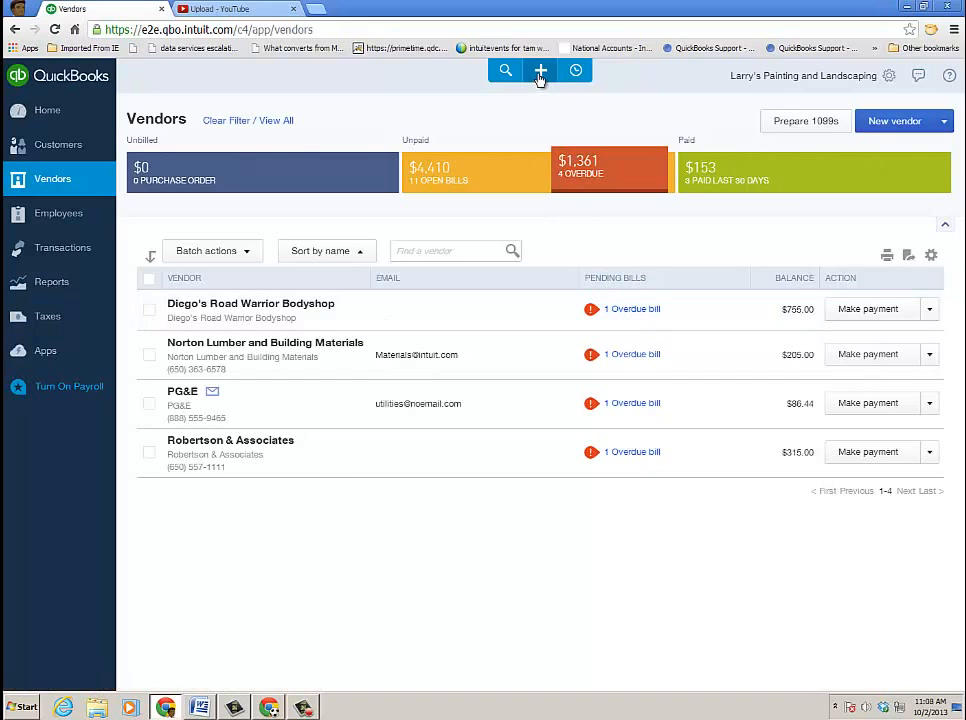
Start a check to Diego's Road Warrior Bodyshop applying the open $755.00 bill.
click(541, 70)
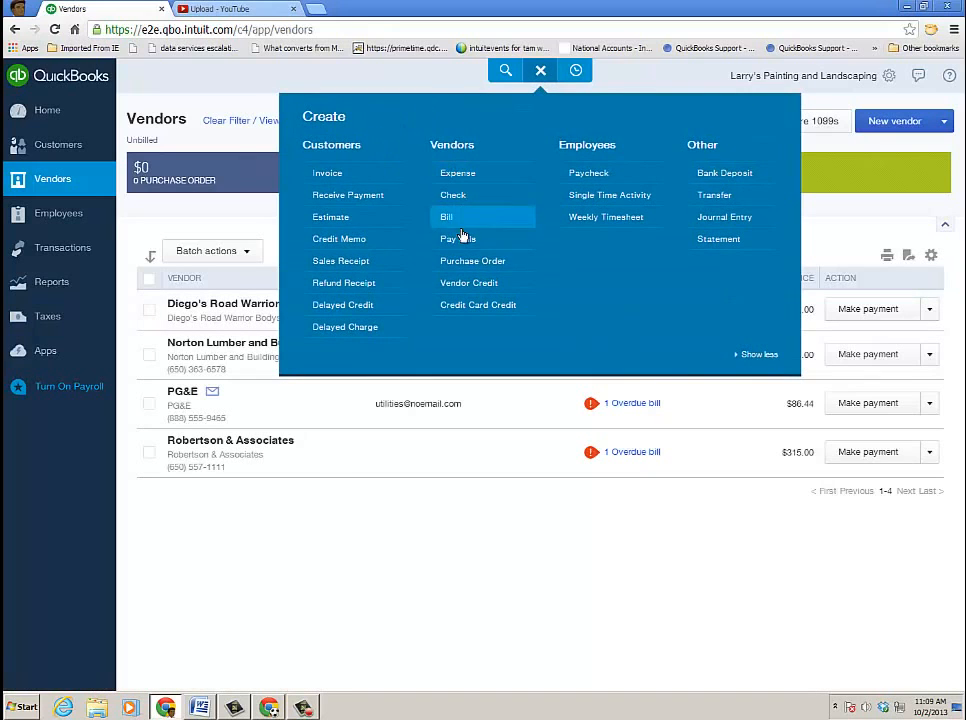
click(453, 194)
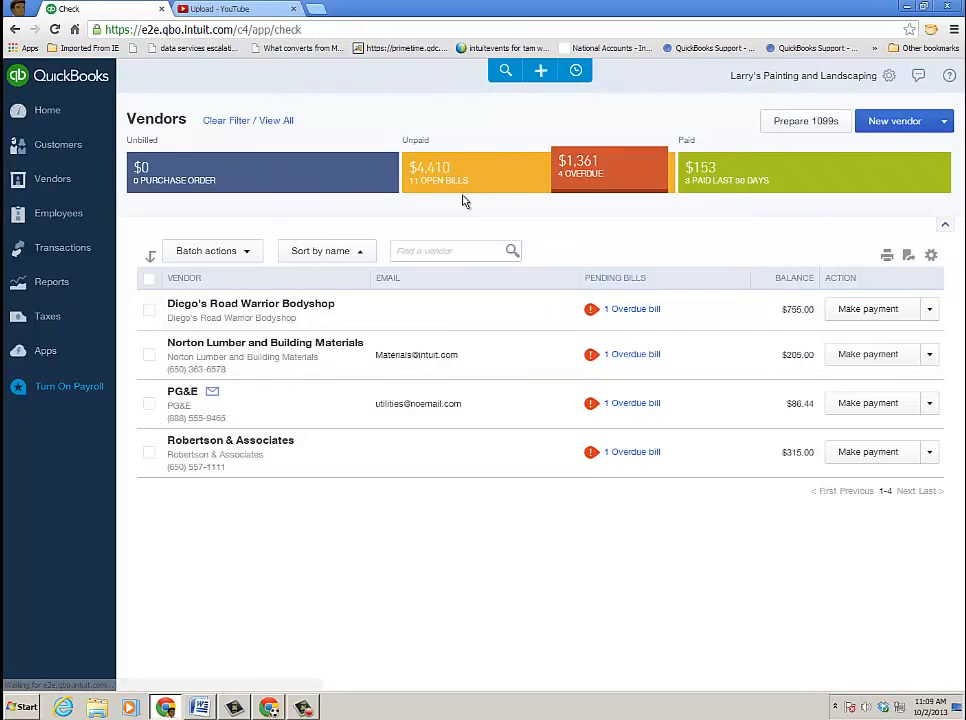
click(540, 70)
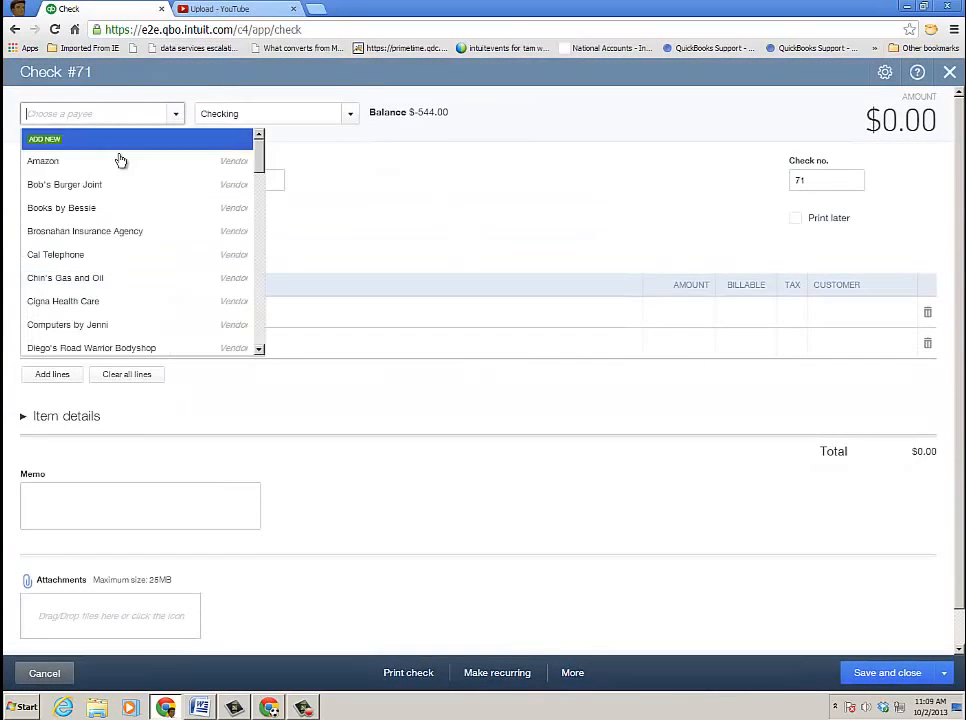
click(91, 347)
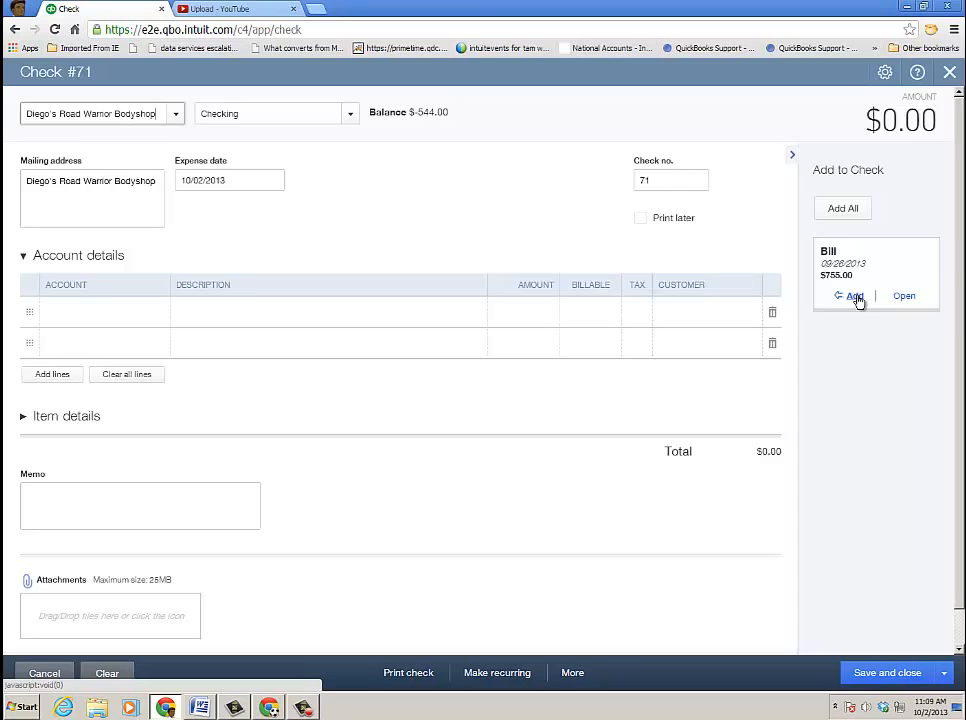
click(851, 295)
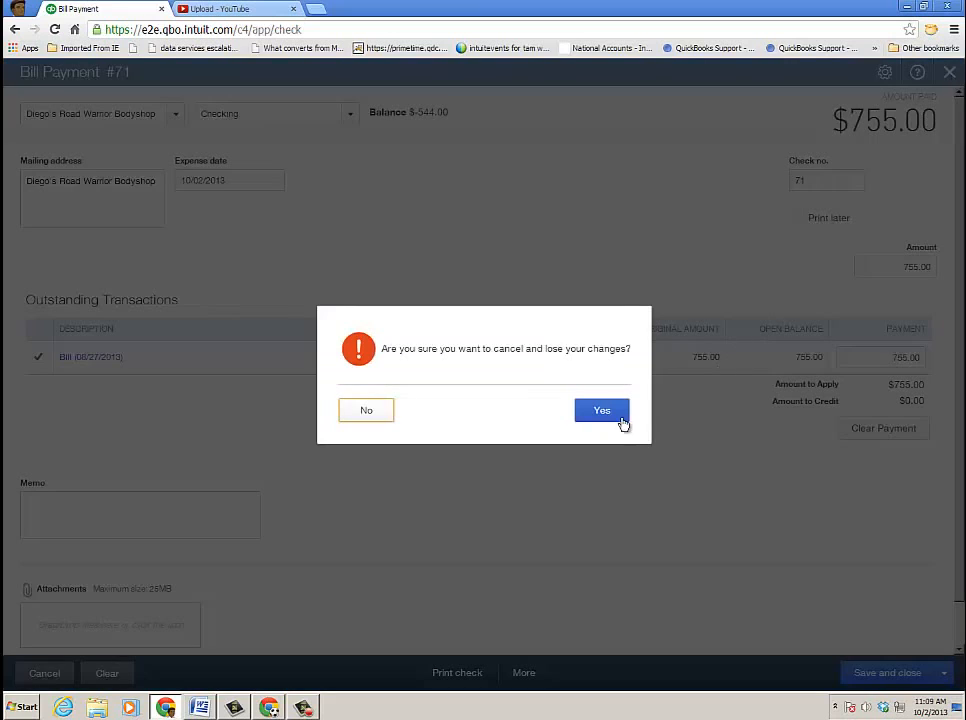
Discard the bill payment, view vendors paid in 30 days, then go Home.
click(601, 410)
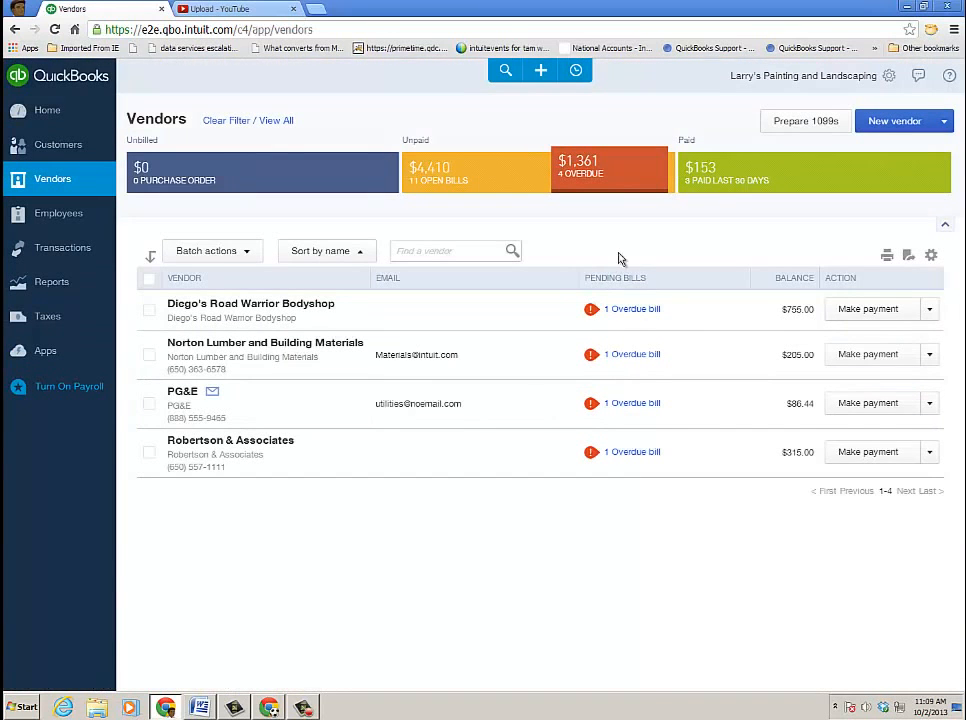
click(813, 172)
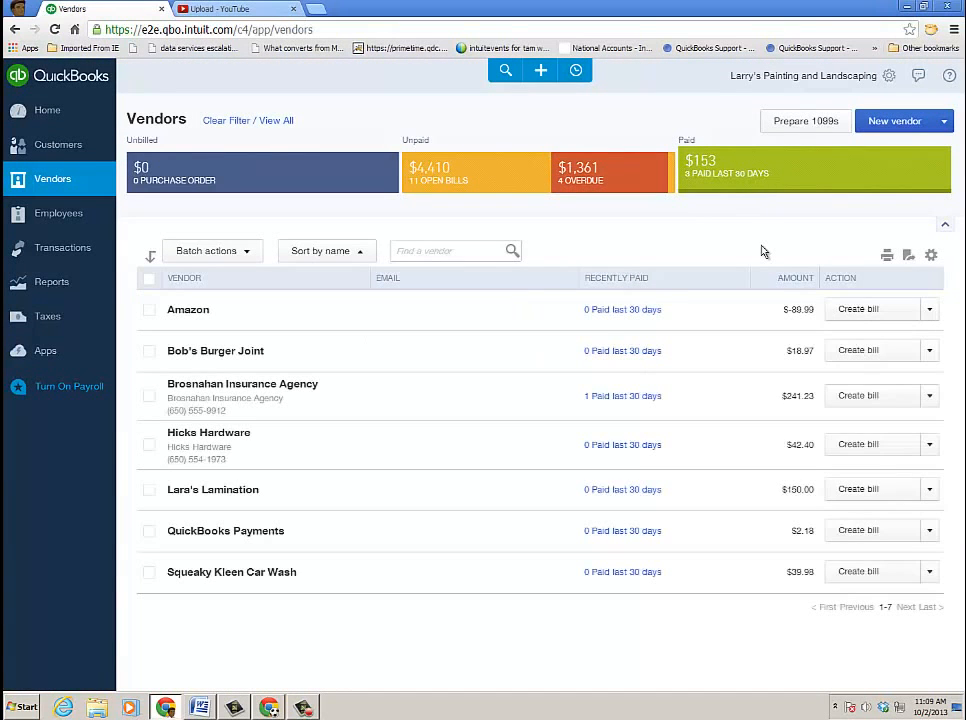
mouse_move(120, 136)
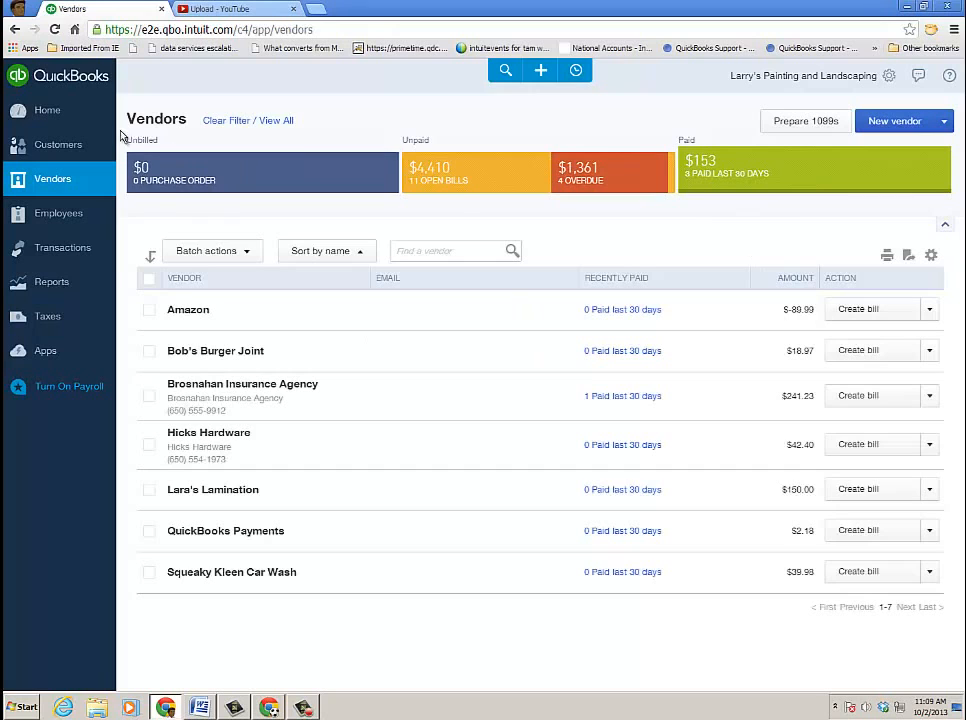
click(47, 110)
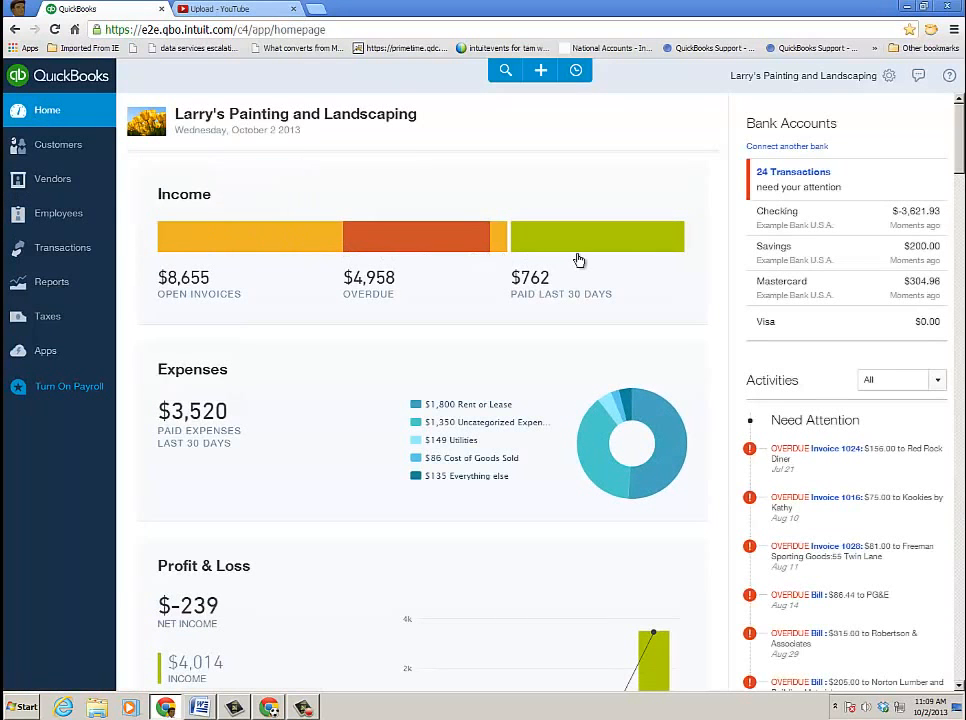
mouse_move(58, 145)
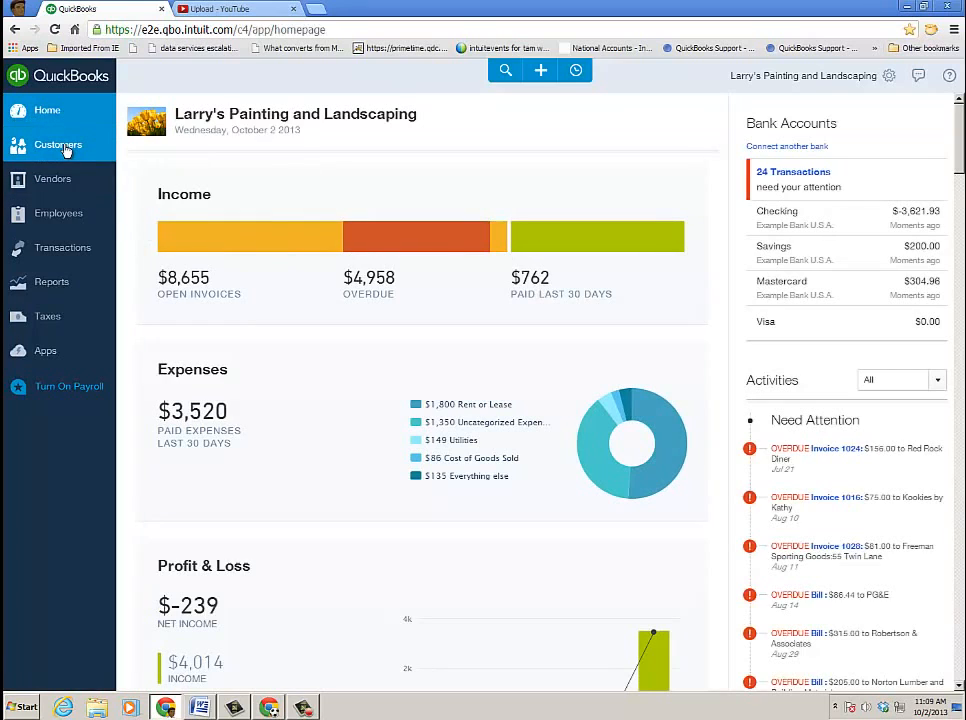
Visit the Customers and Vendors lists, then open Sales Transactions.
click(58, 144)
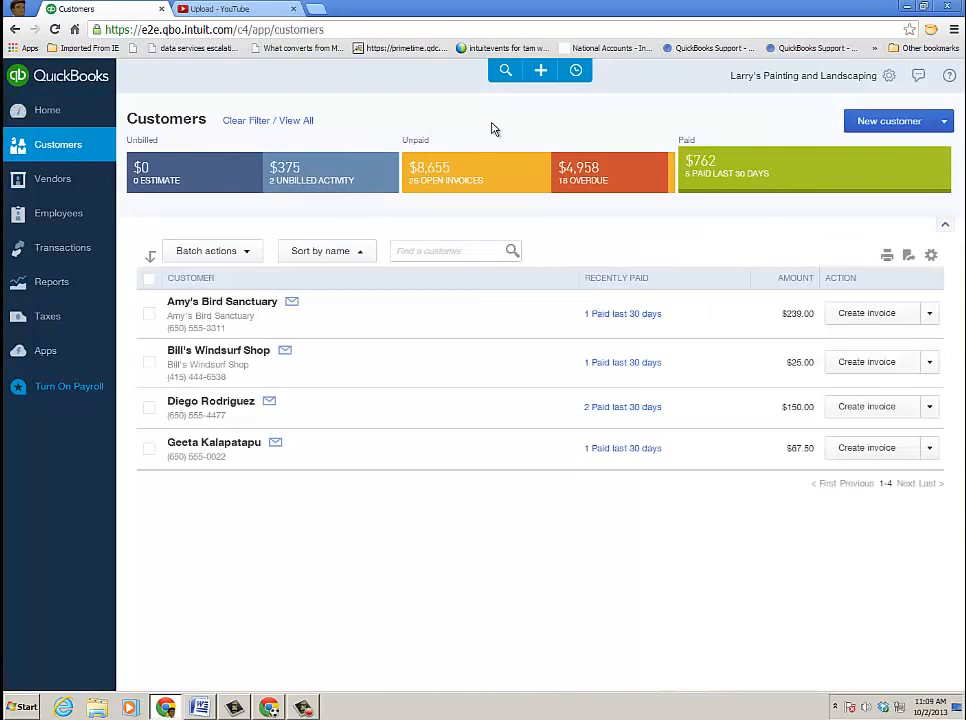
click(52, 178)
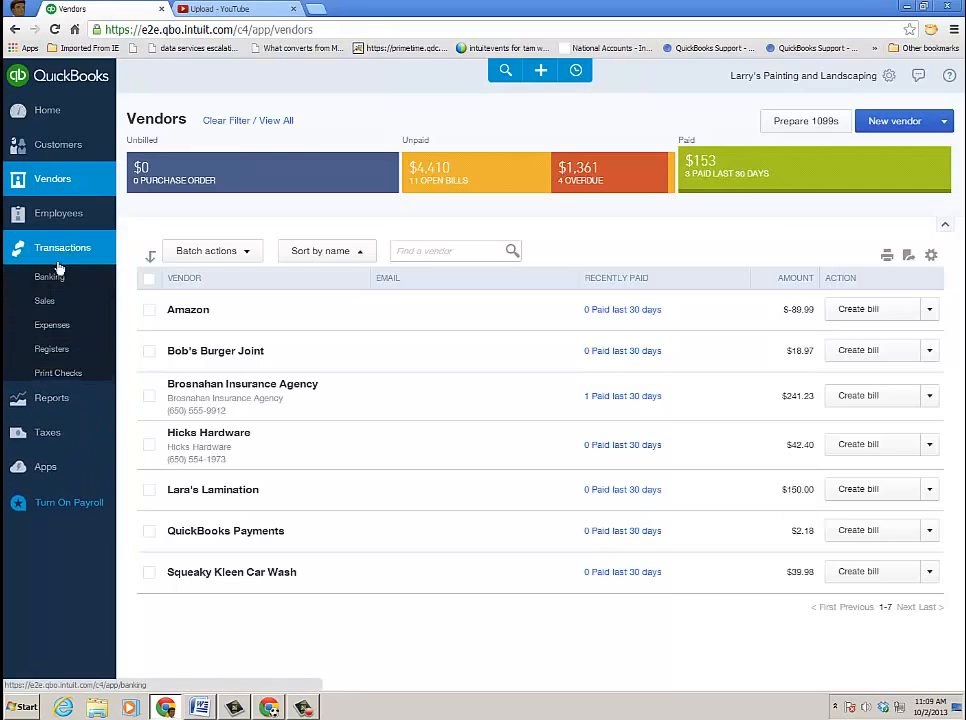
click(44, 300)
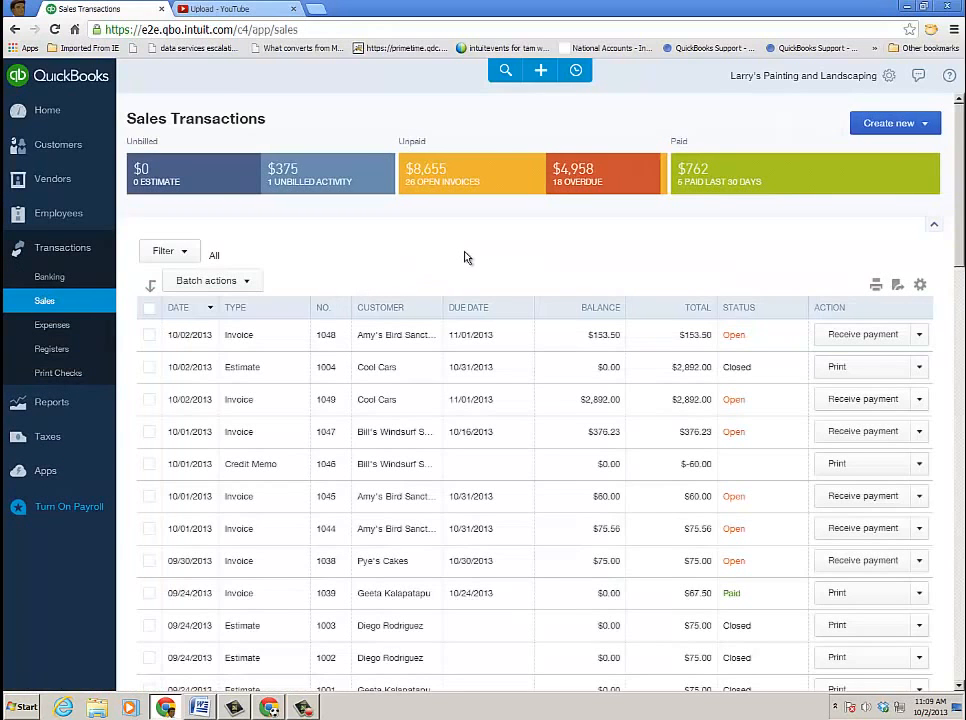